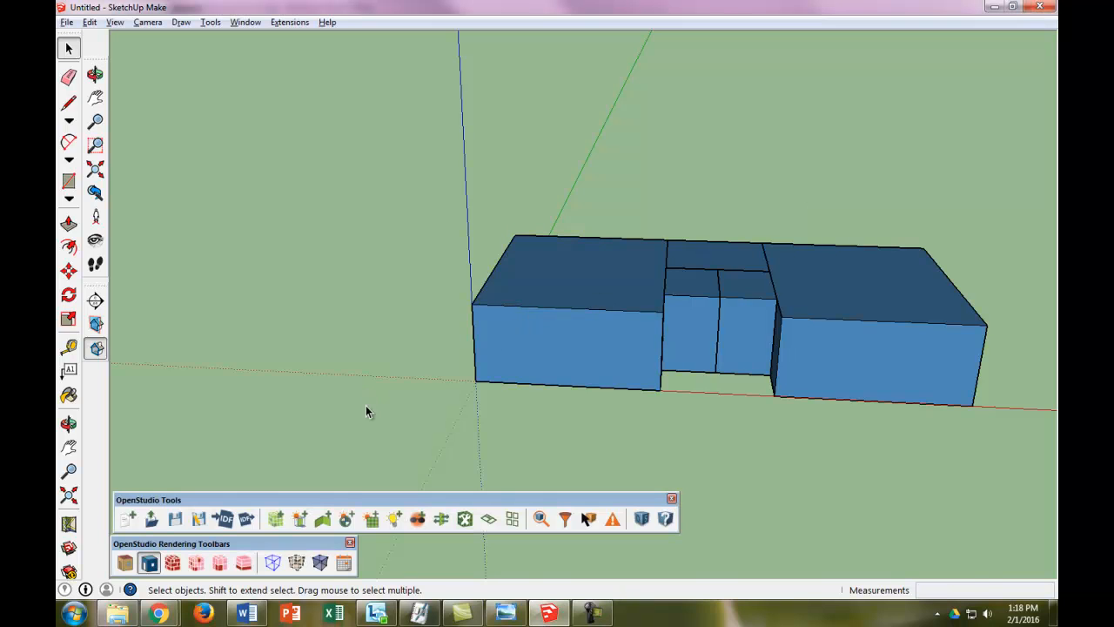
{"action": "mouse_move", "coordinate": [512, 518]}
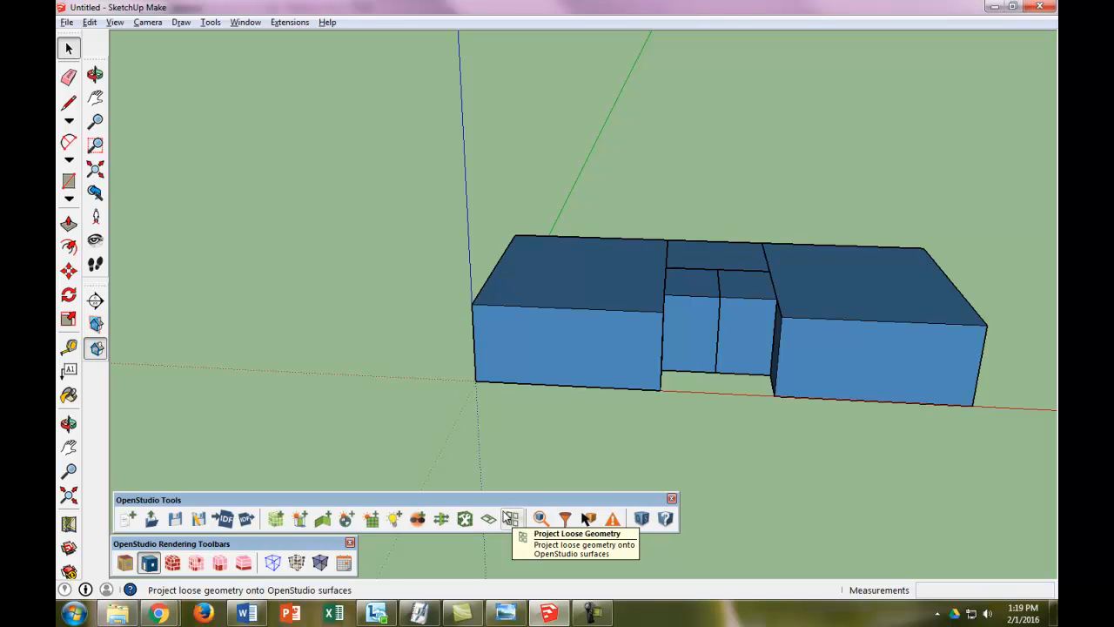
{"action": "mouse_move", "coordinate": [675, 454]}
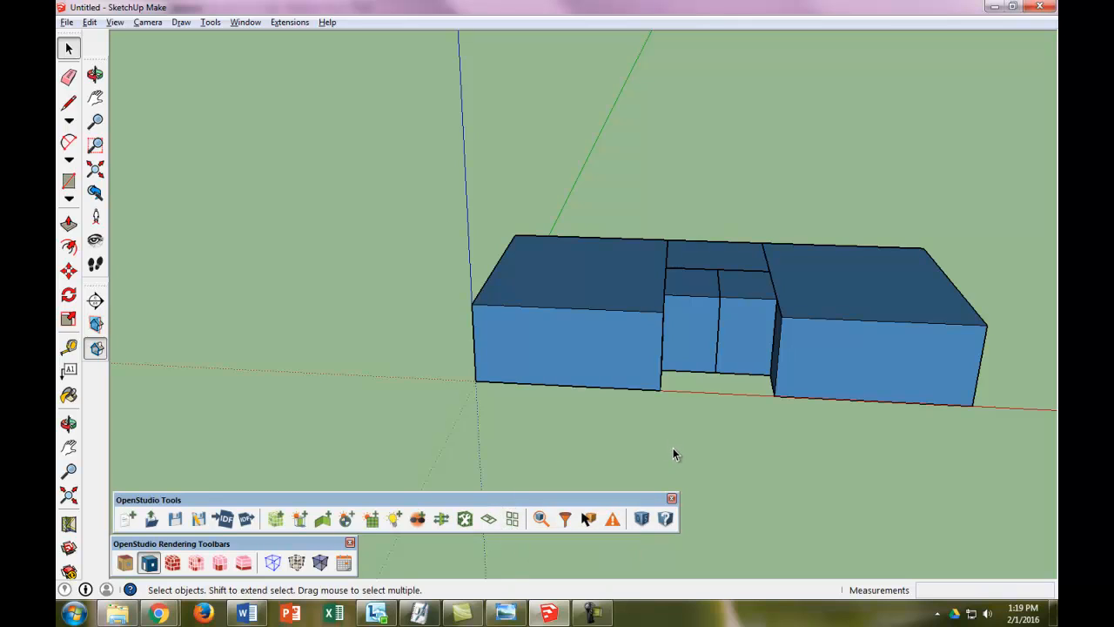
{"action": "mouse_move", "coordinate": [697, 452]}
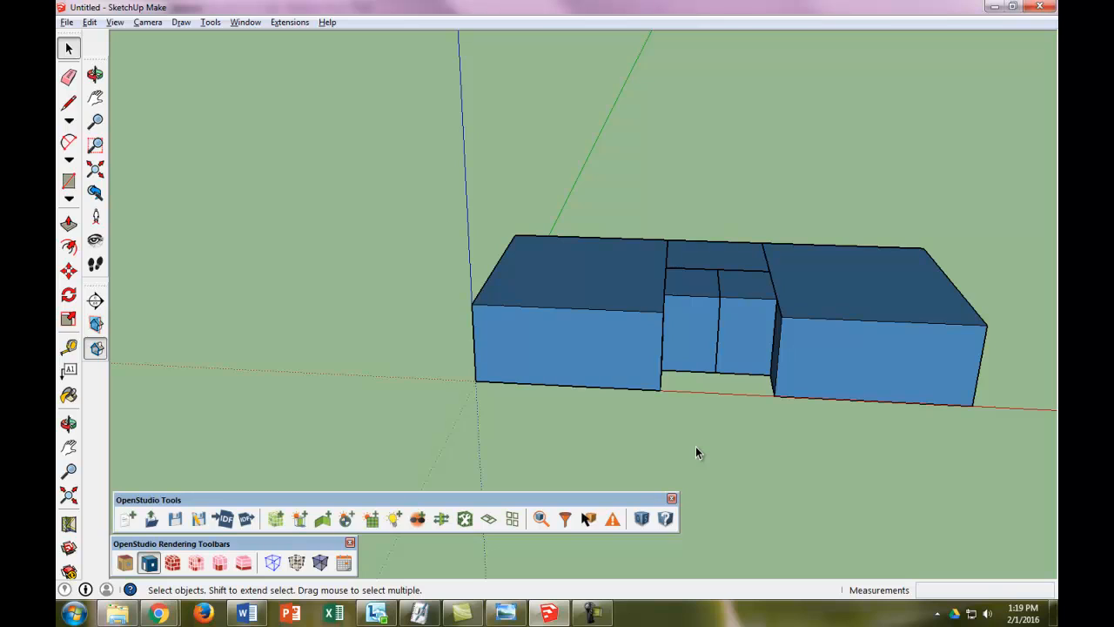
{"action": "mouse_move", "coordinate": [563, 449]}
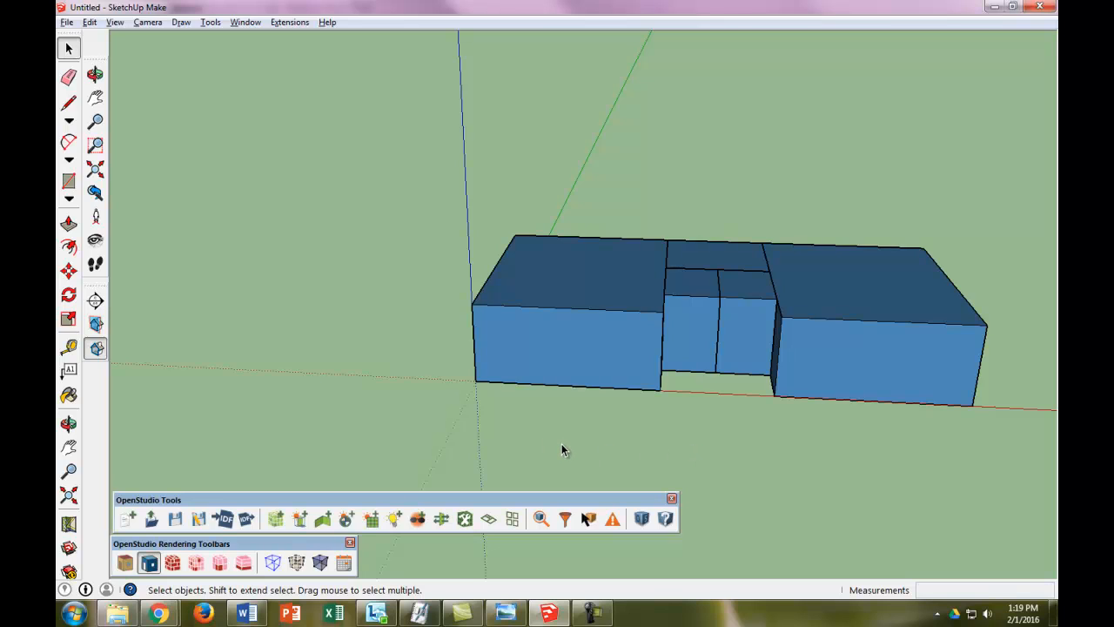
{"action": "mouse_move", "coordinate": [340, 296]}
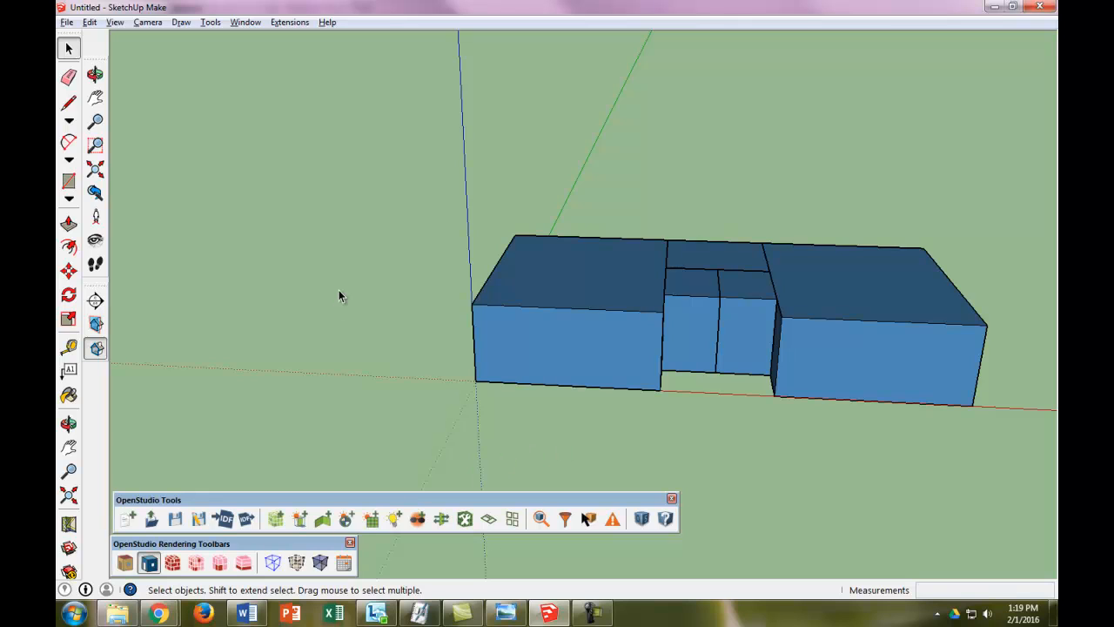
{"action": "mouse_move", "coordinate": [134, 148]}
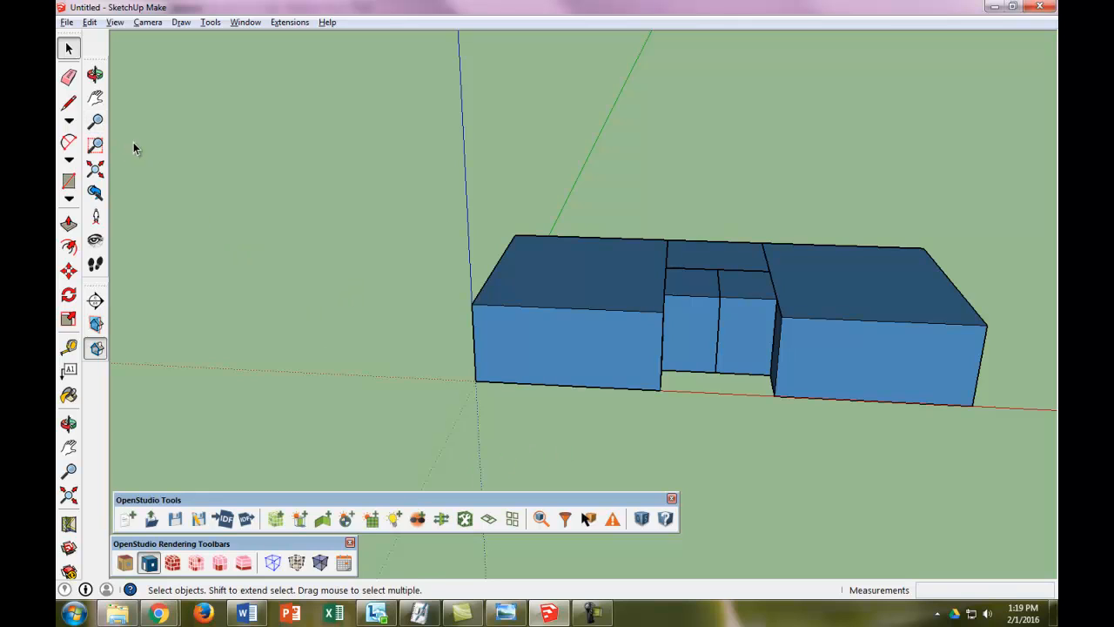
{"action": "mouse_move", "coordinate": [570, 382]}
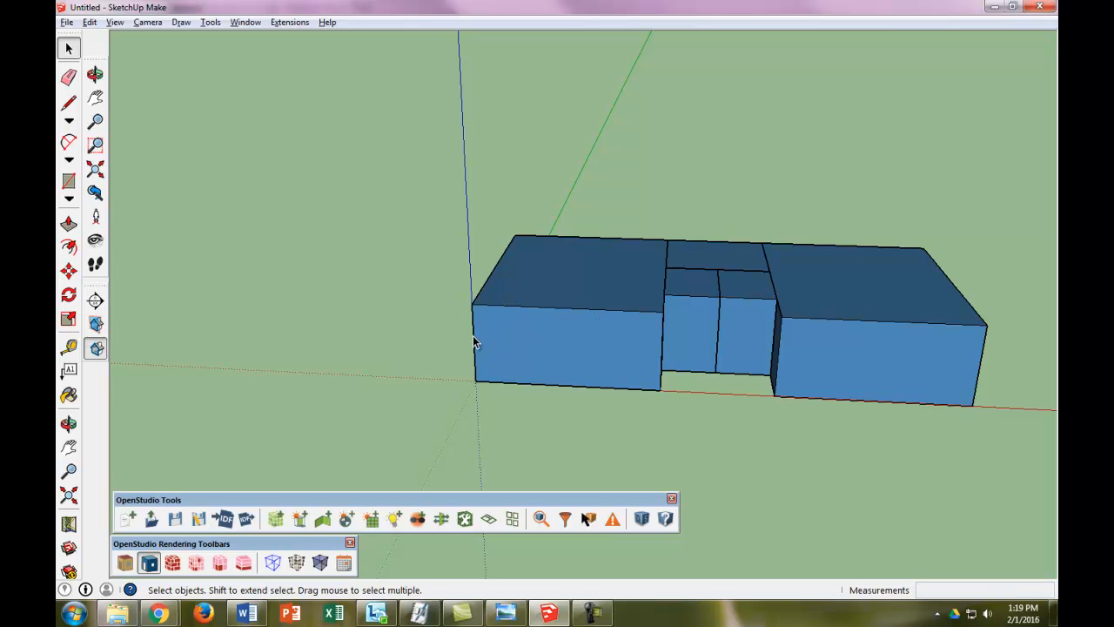
{"action": "mouse_move", "coordinate": [566, 346]}
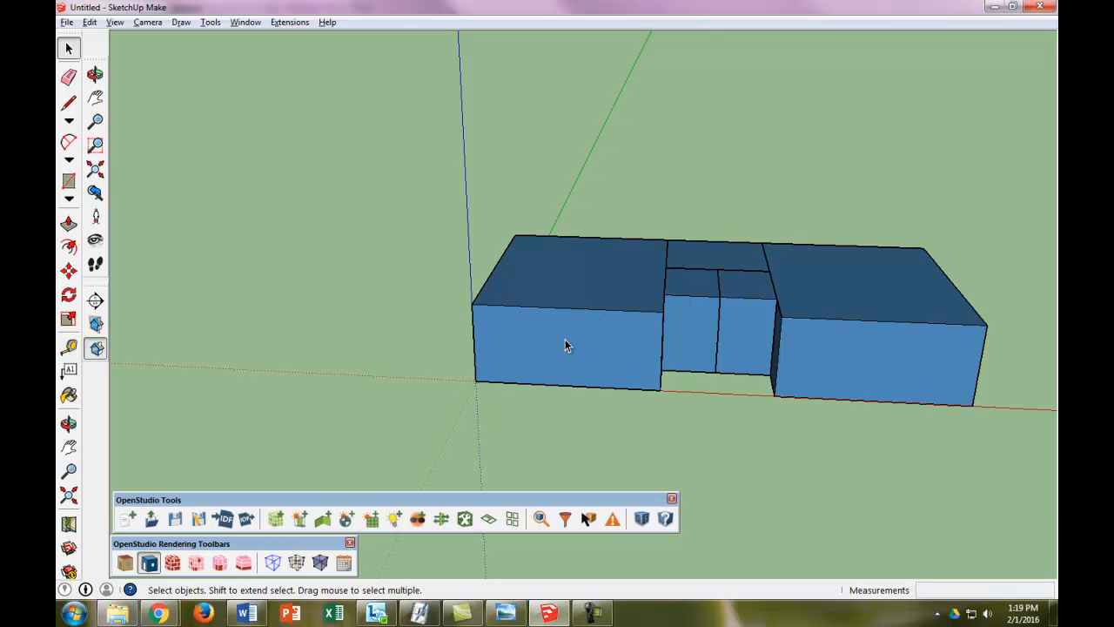
{"action": "mouse_move", "coordinate": [568, 316]}
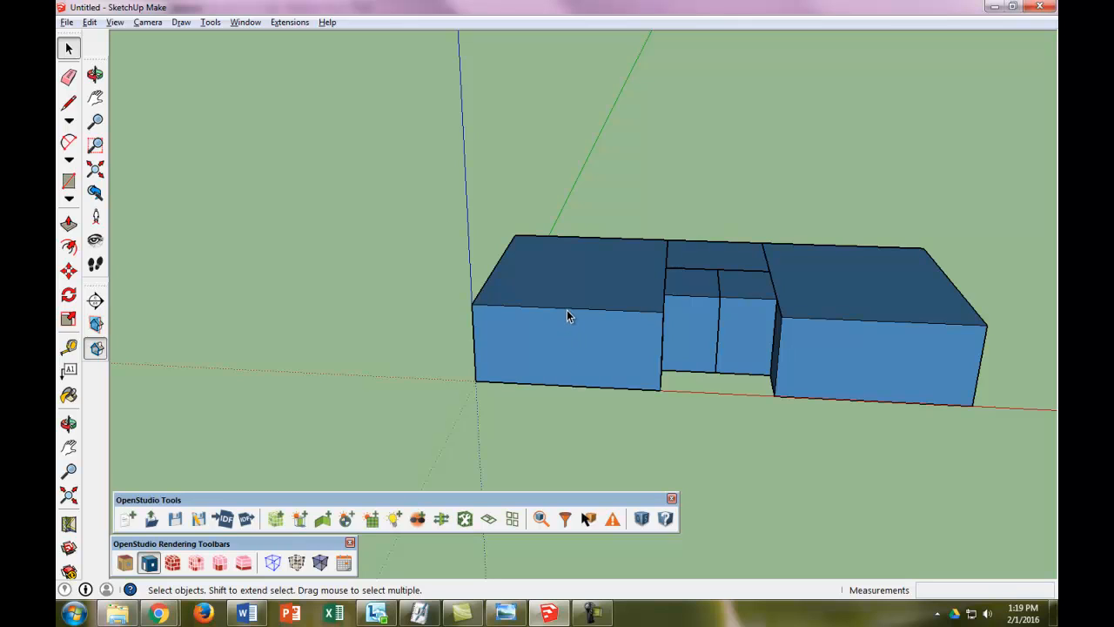
{"action": "mouse_move", "coordinate": [568, 409]}
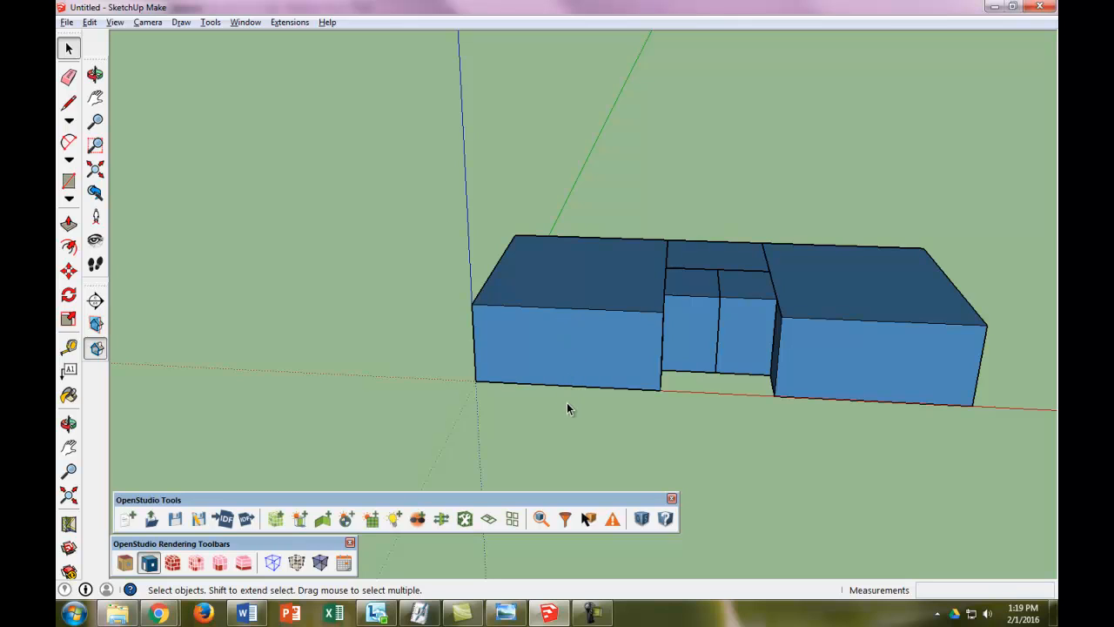
{"action": "mouse_move", "coordinate": [291, 228]}
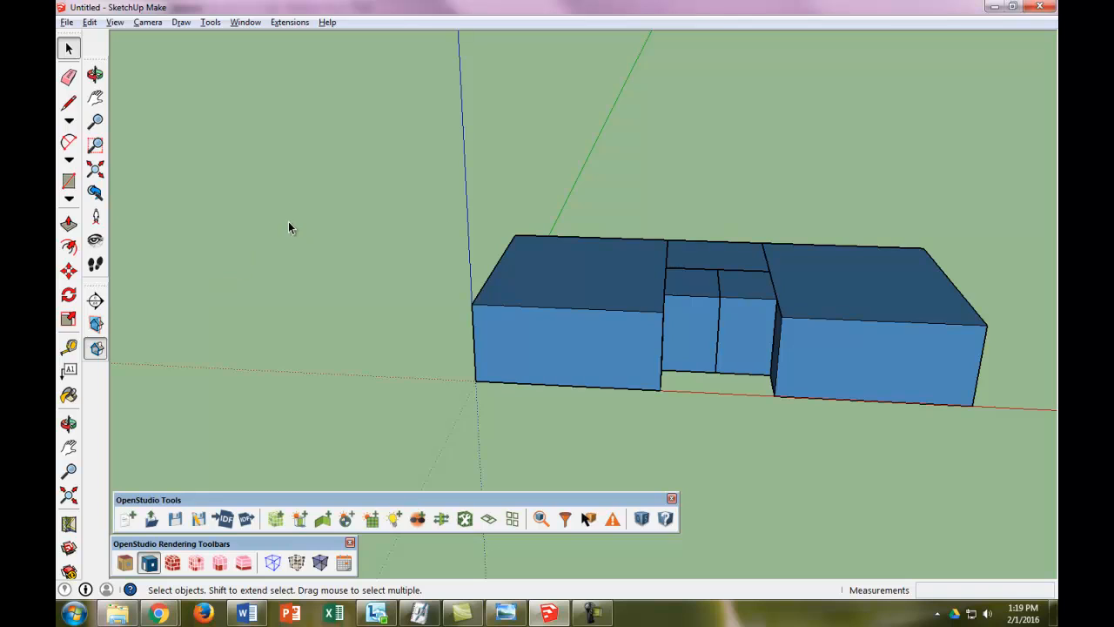
{"action": "mouse_move", "coordinate": [69, 348]}
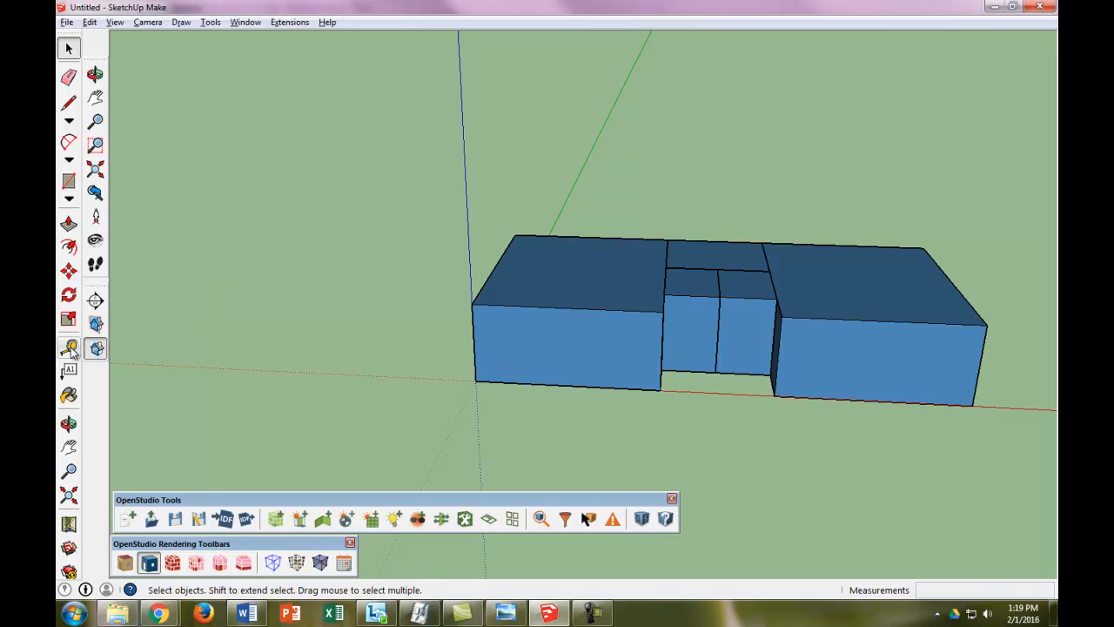
Step: Place Tape Measure guides on the left block's front wall marking the window's sides and sill
{"action": "left_click", "coordinate": [68, 348]}
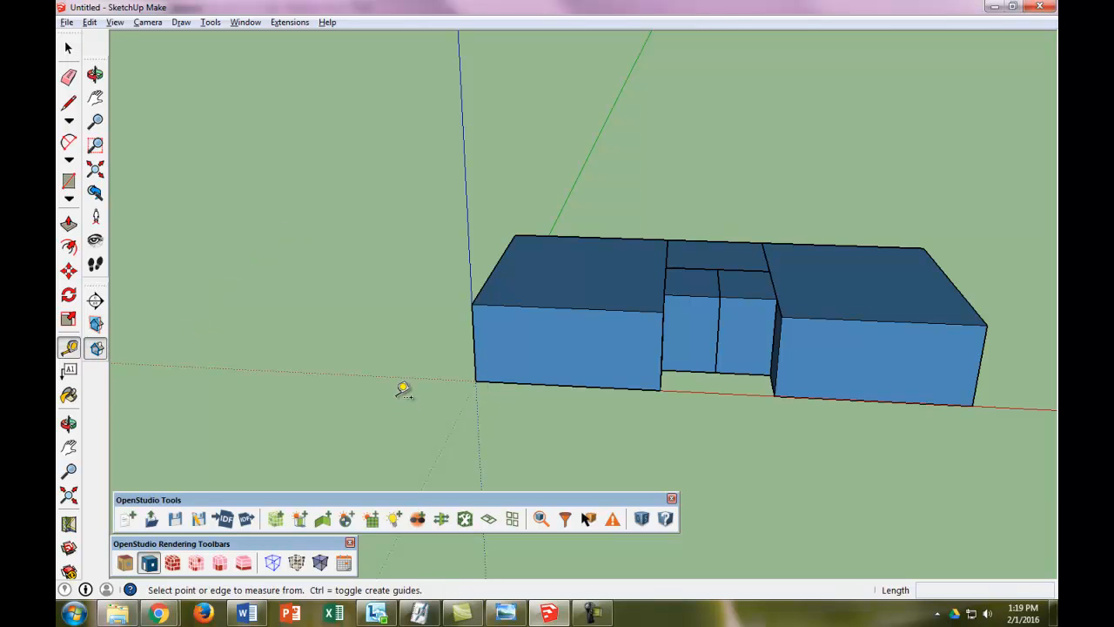
{"action": "left_click", "coordinate": [478, 383]}
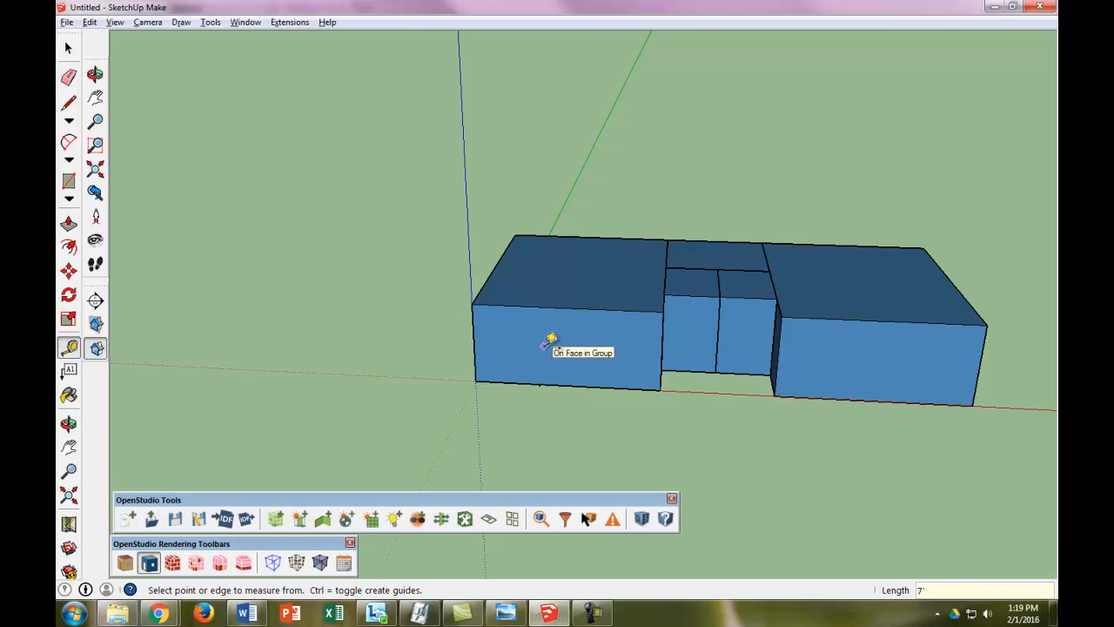
{"action": "mouse_move", "coordinate": [544, 381]}
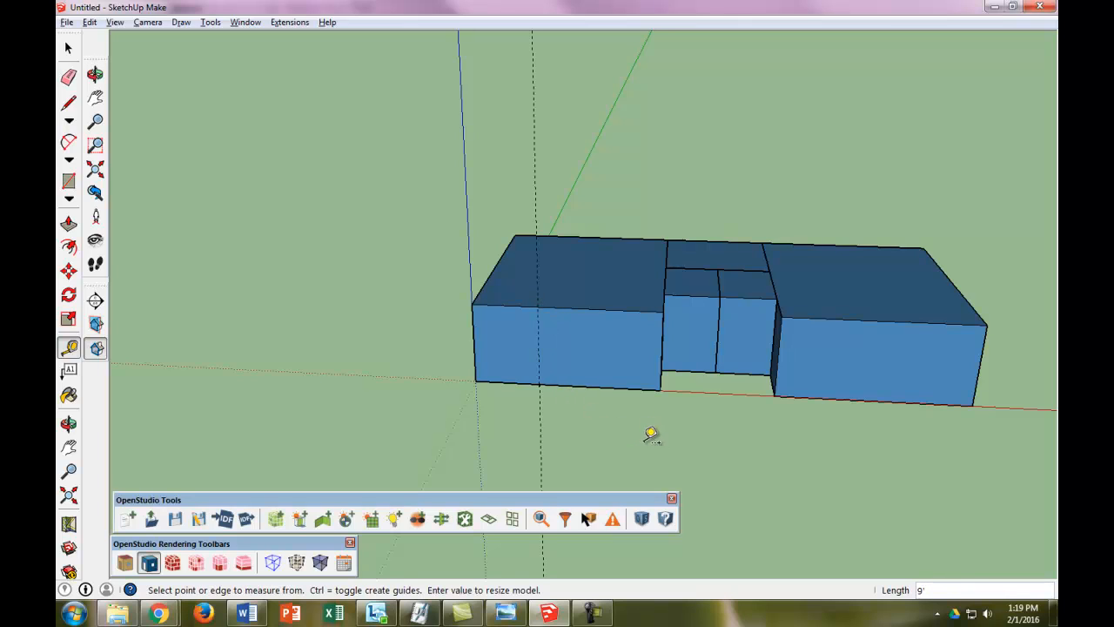
{"action": "mouse_move", "coordinate": [536, 332]}
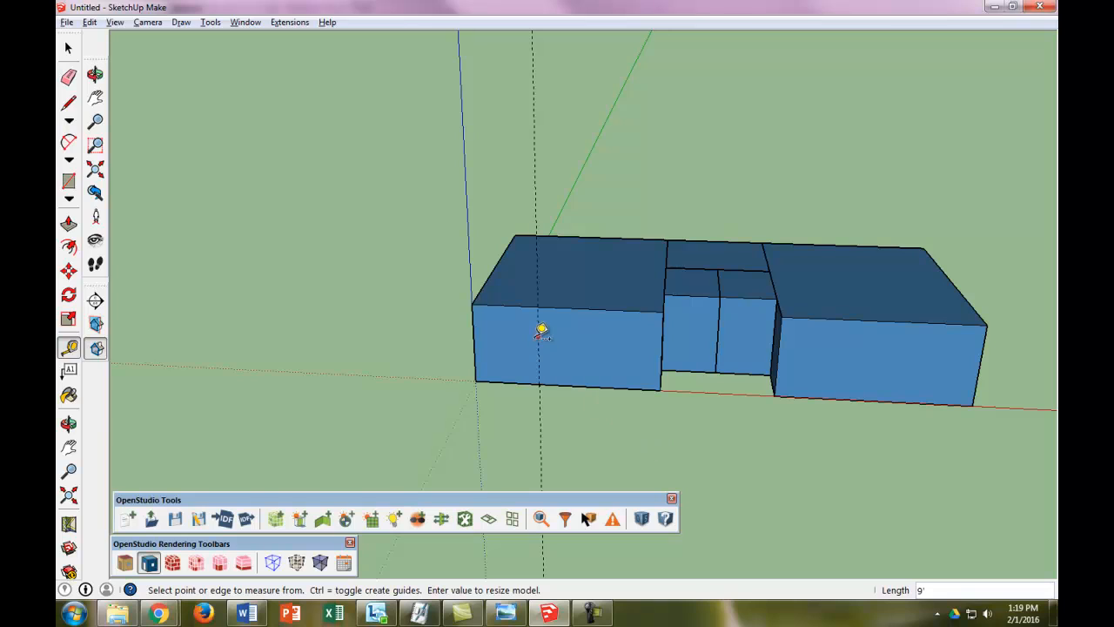
{"action": "mouse_move", "coordinate": [482, 380]}
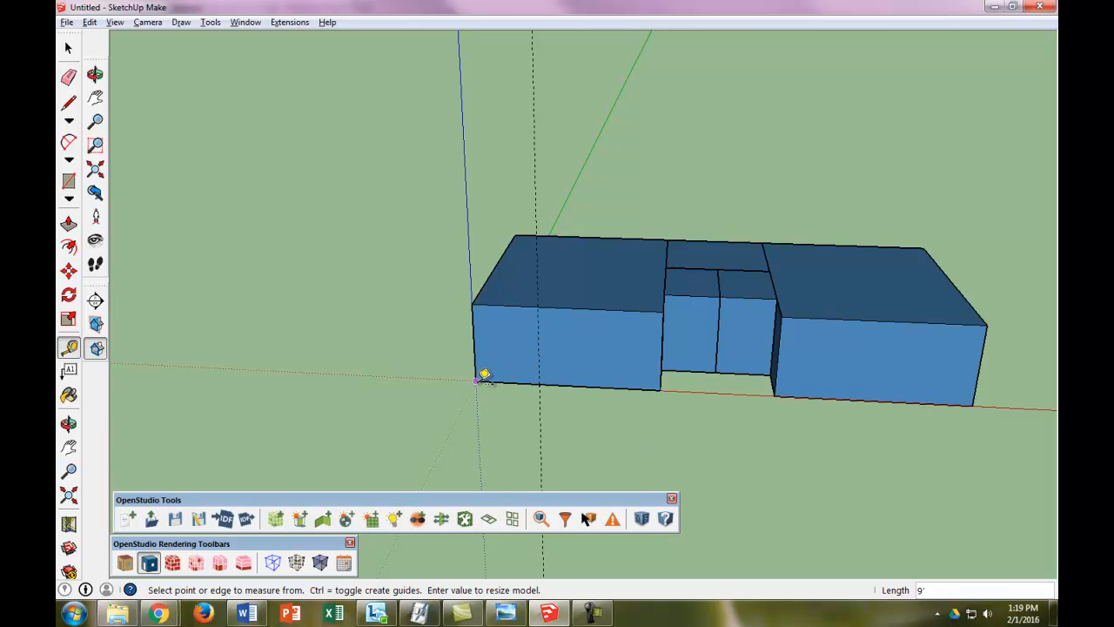
{"action": "mouse_move", "coordinate": [482, 374]}
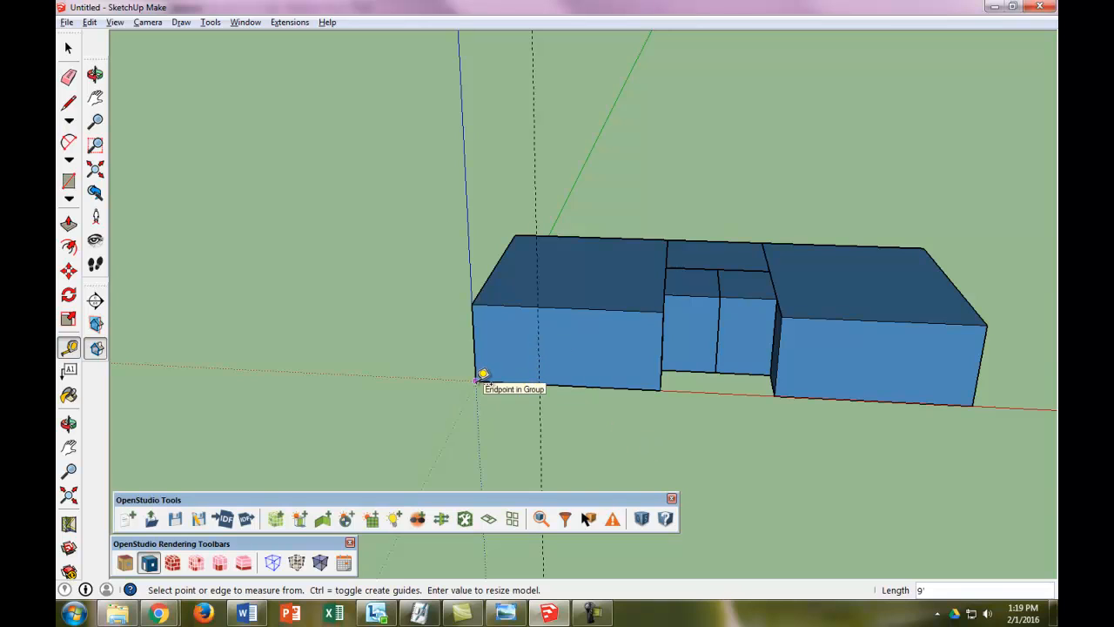
{"action": "left_click", "coordinate": [479, 380]}
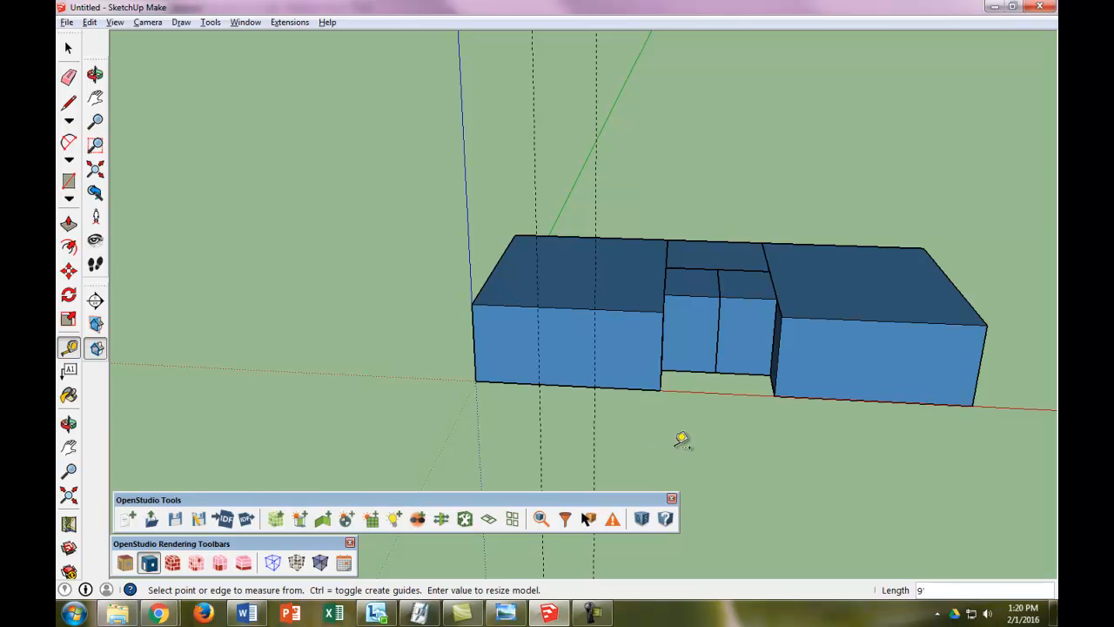
{"action": "mouse_move", "coordinate": [545, 330]}
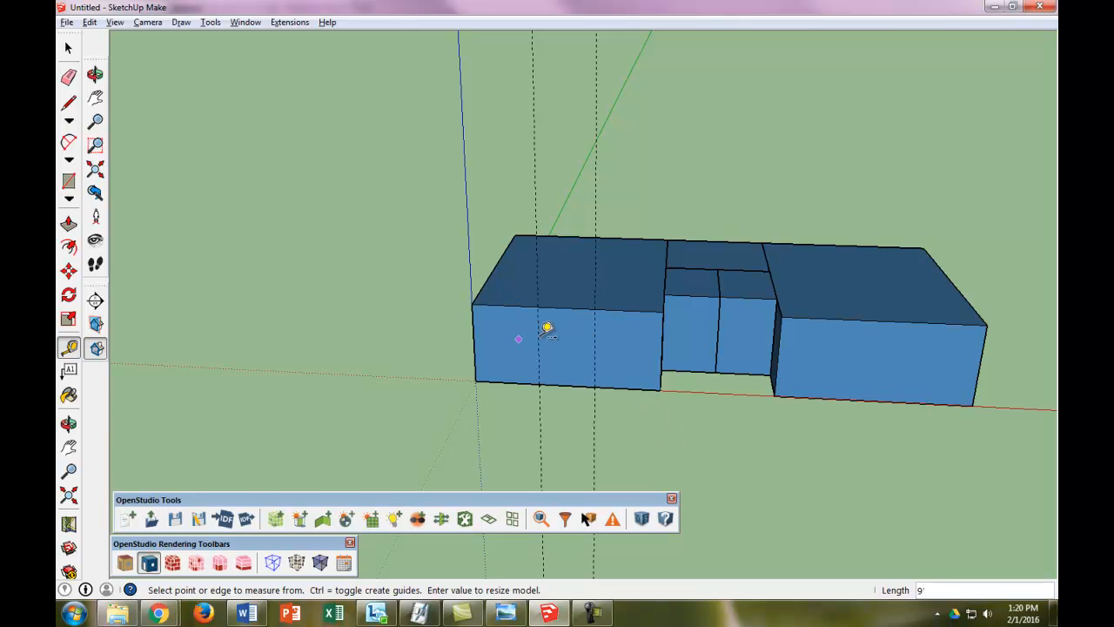
{"action": "mouse_move", "coordinate": [479, 377]}
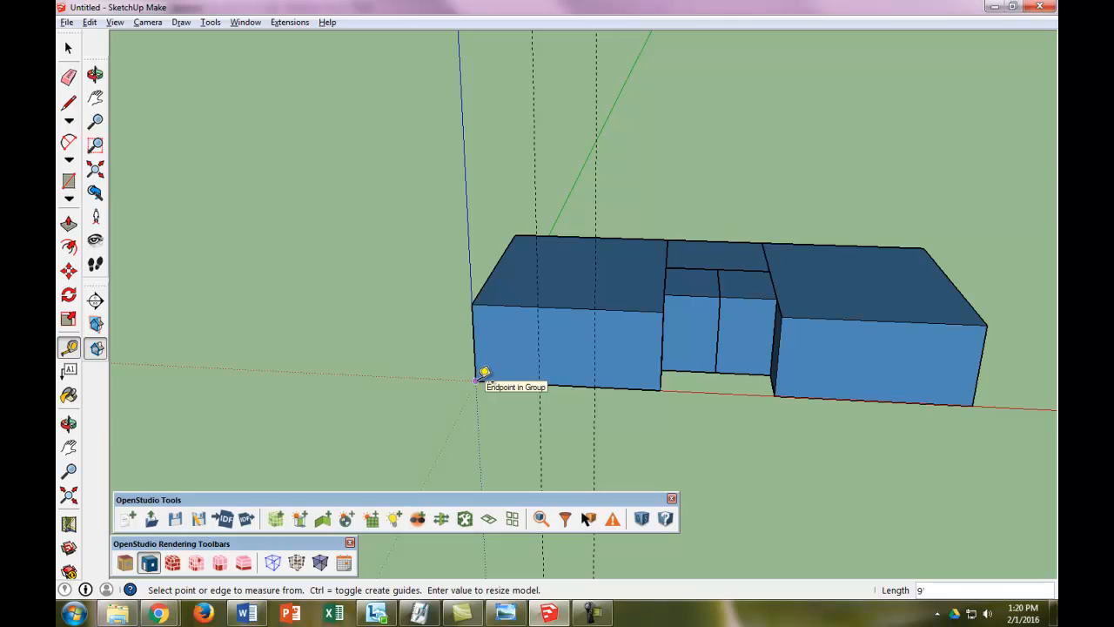
{"action": "mouse_move", "coordinate": [546, 346]}
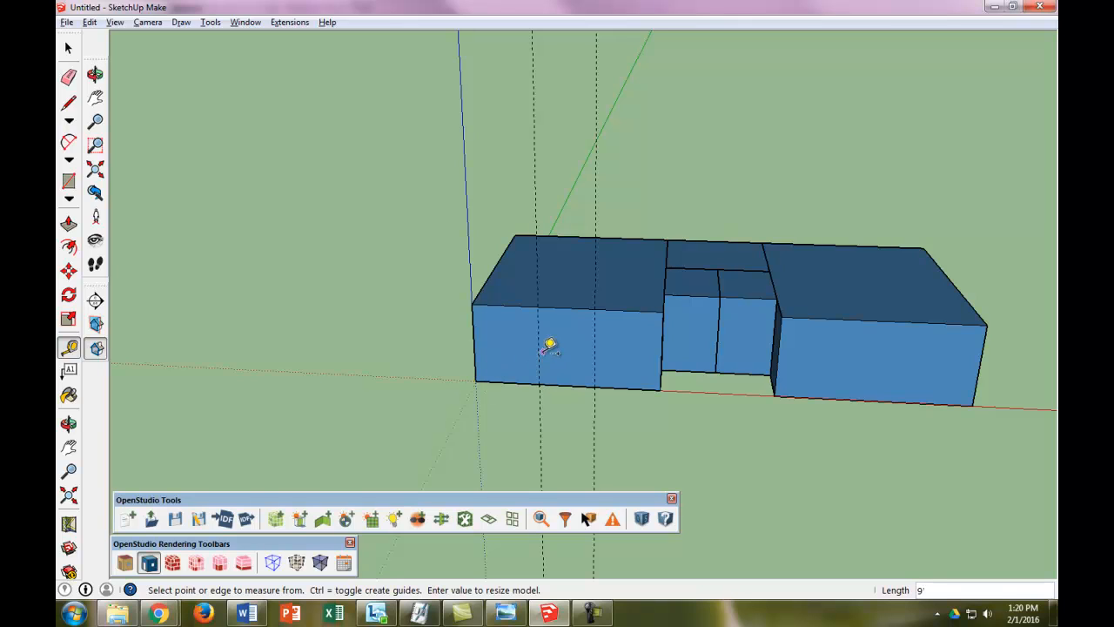
{"action": "mouse_move", "coordinate": [544, 383]}
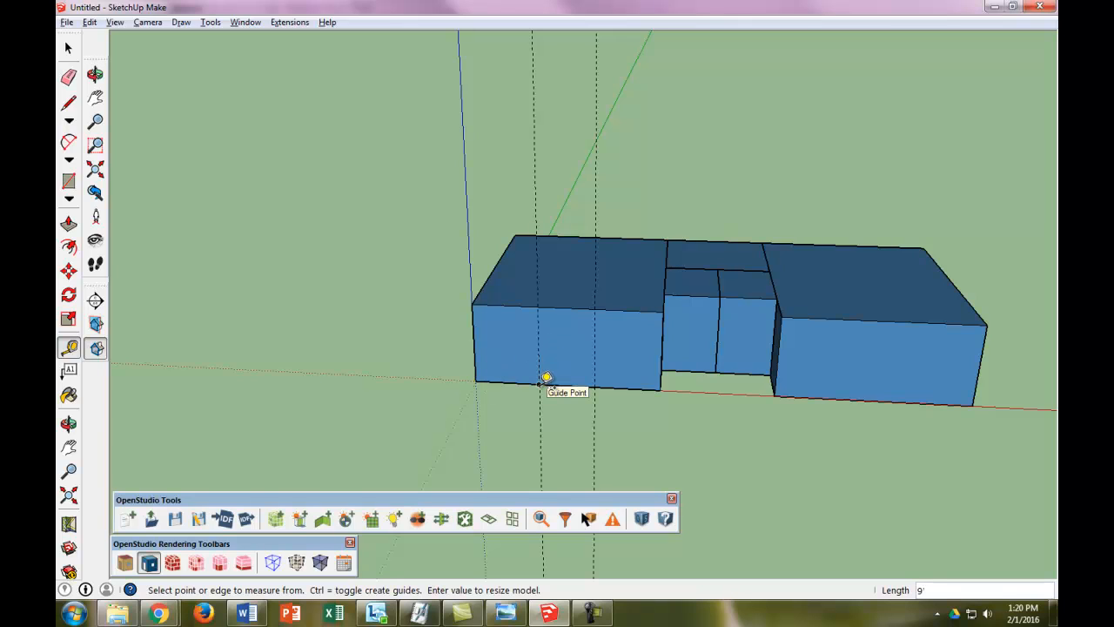
{"action": "left_click", "coordinate": [544, 382]}
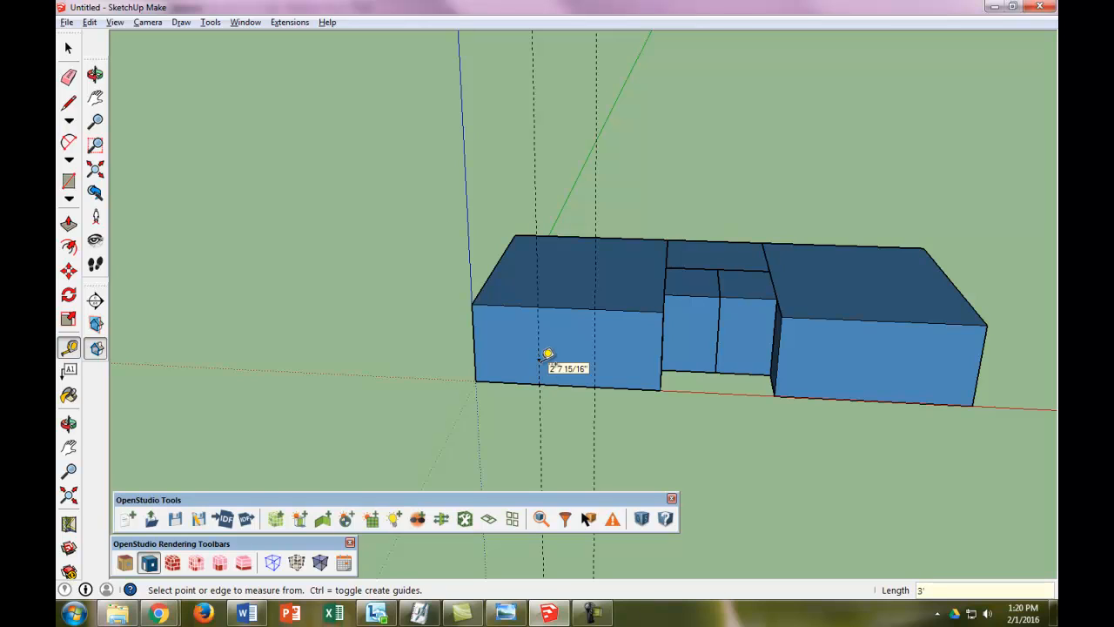
{"action": "left_click", "coordinate": [533, 360]}
{"action": "type", "text": "6"}
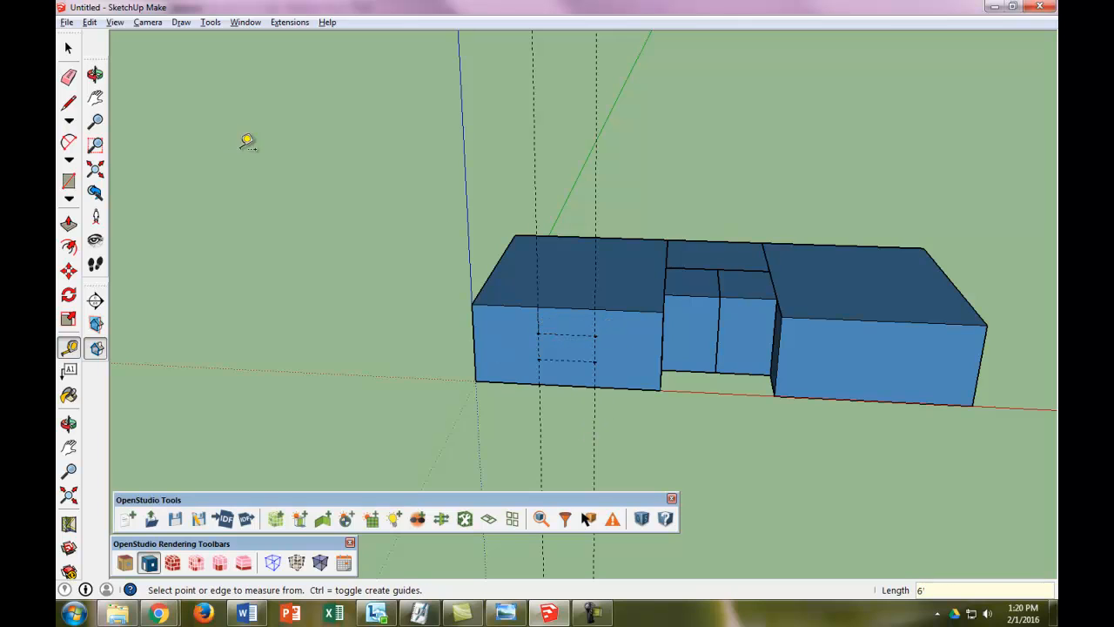
{"action": "left_click", "coordinate": [68, 96]}
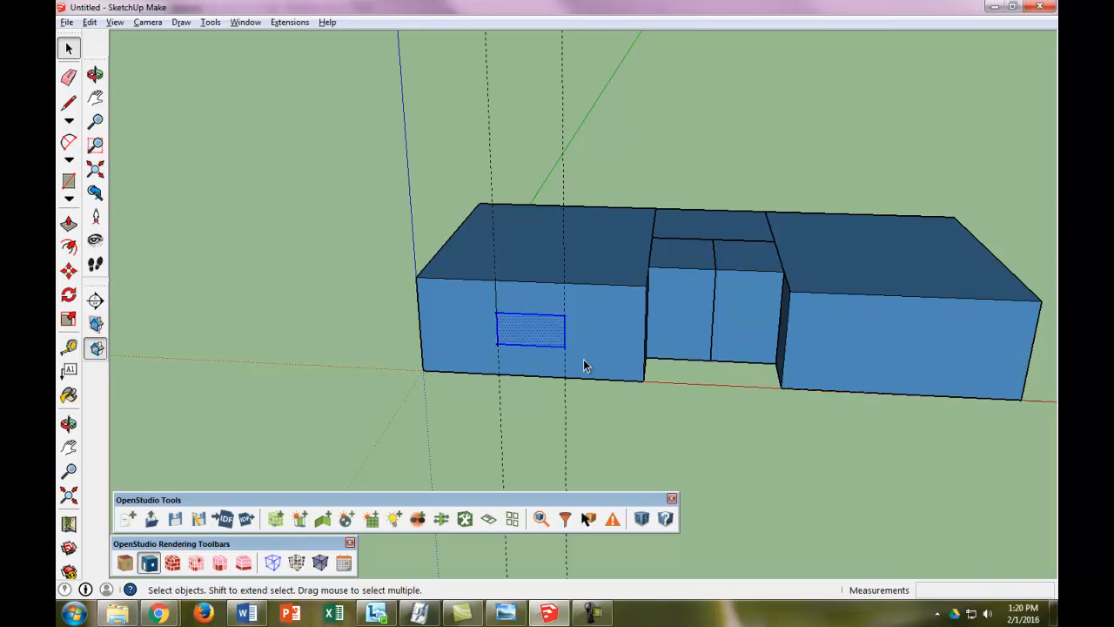
{"action": "mouse_move", "coordinate": [512, 518]}
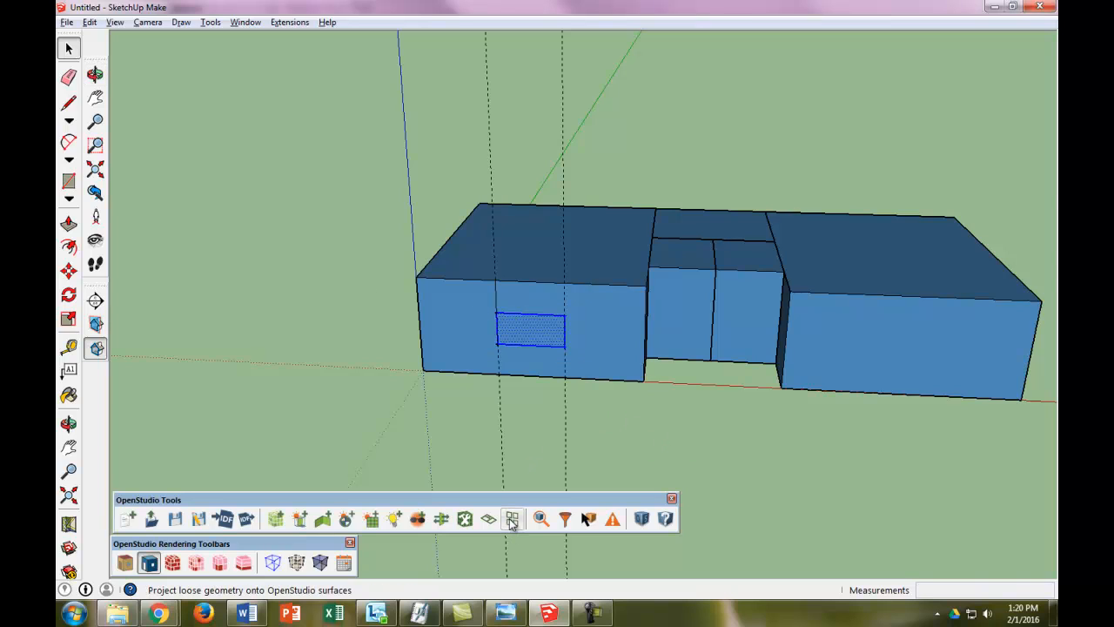
{"action": "mouse_move", "coordinate": [512, 518]}
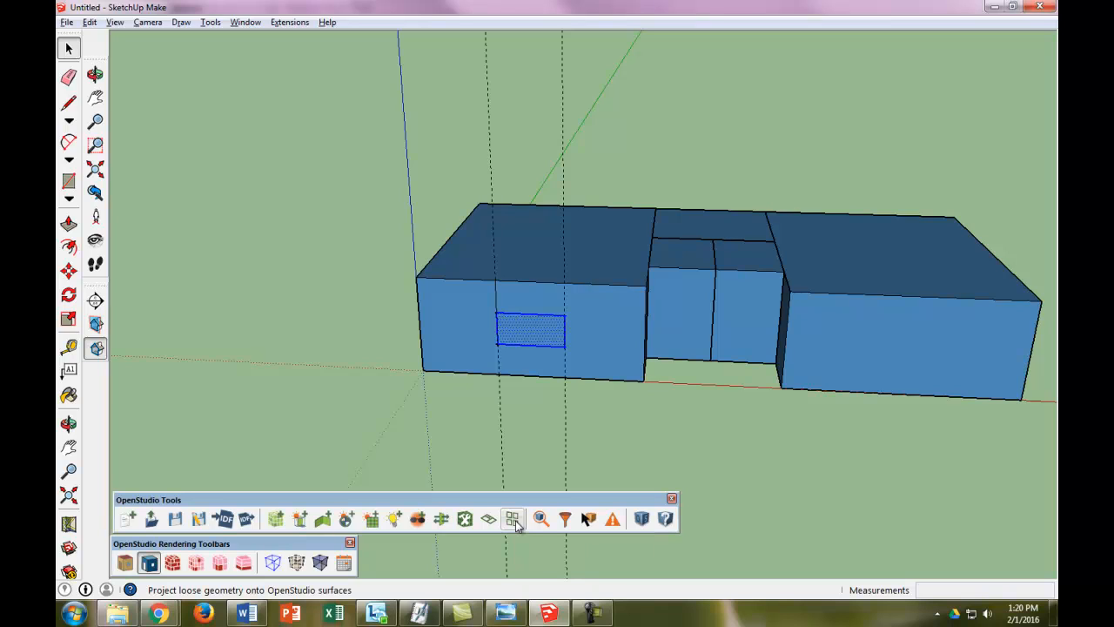
Step: Project the window rectangle onto the left block's wall, confirm the warning, and close the dialog
{"action": "left_click", "coordinate": [512, 519]}
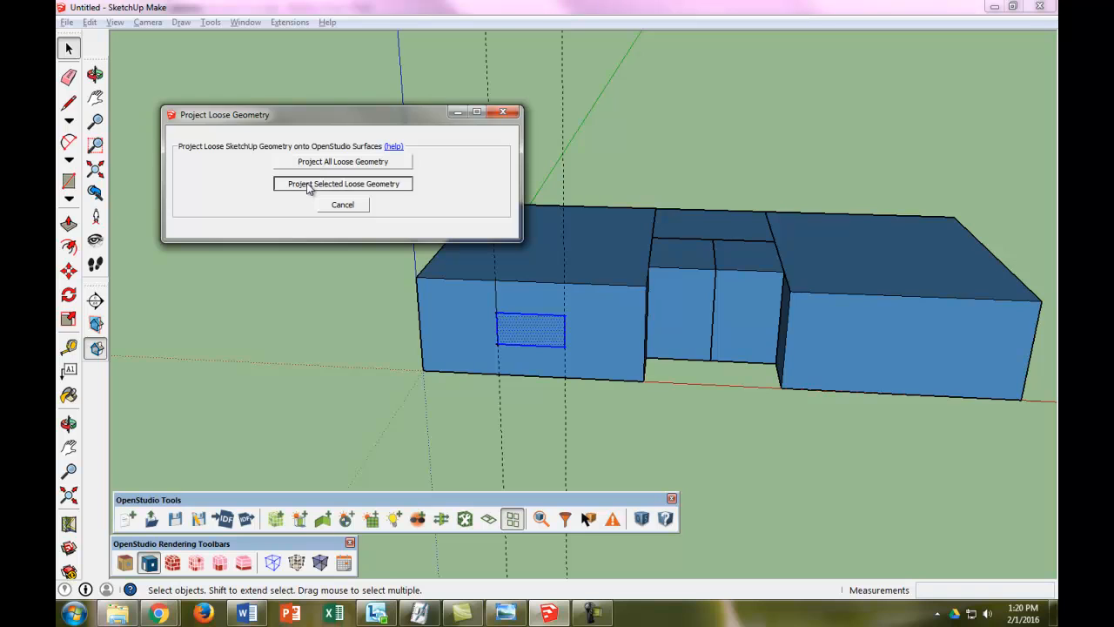
{"action": "left_click", "coordinate": [341, 183]}
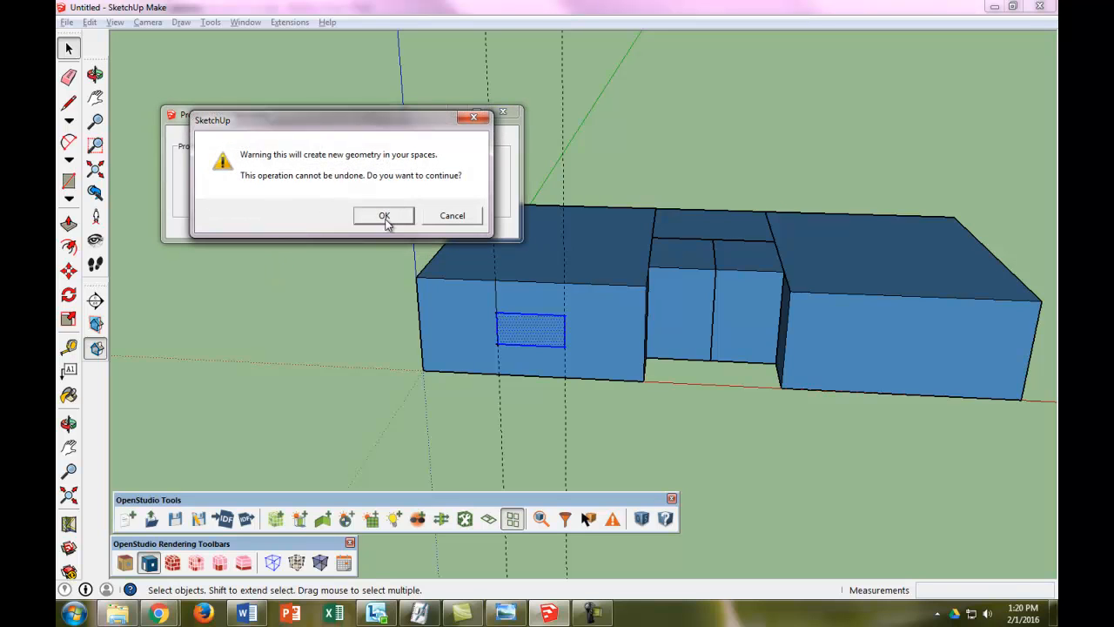
{"action": "left_click", "coordinate": [384, 215]}
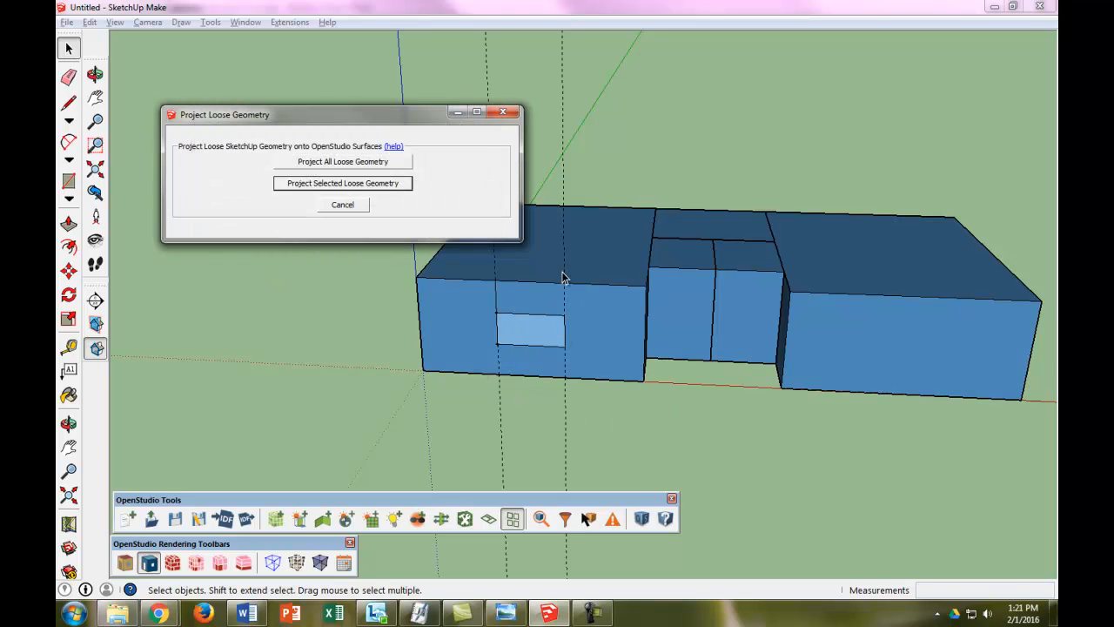
{"action": "mouse_move", "coordinate": [348, 222]}
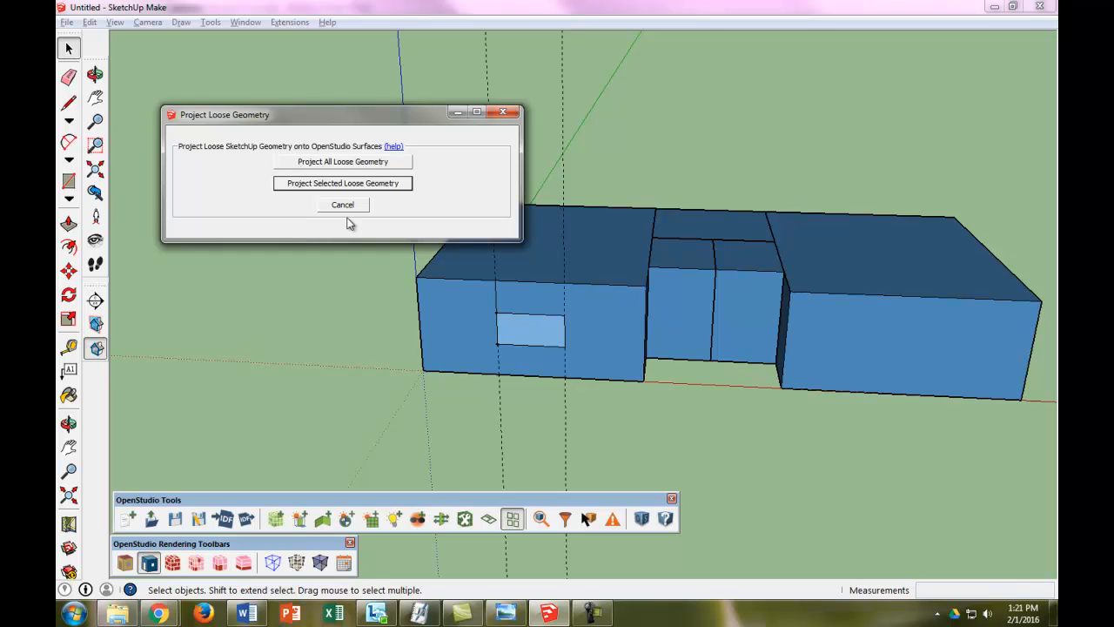
{"action": "left_click", "coordinate": [342, 205]}
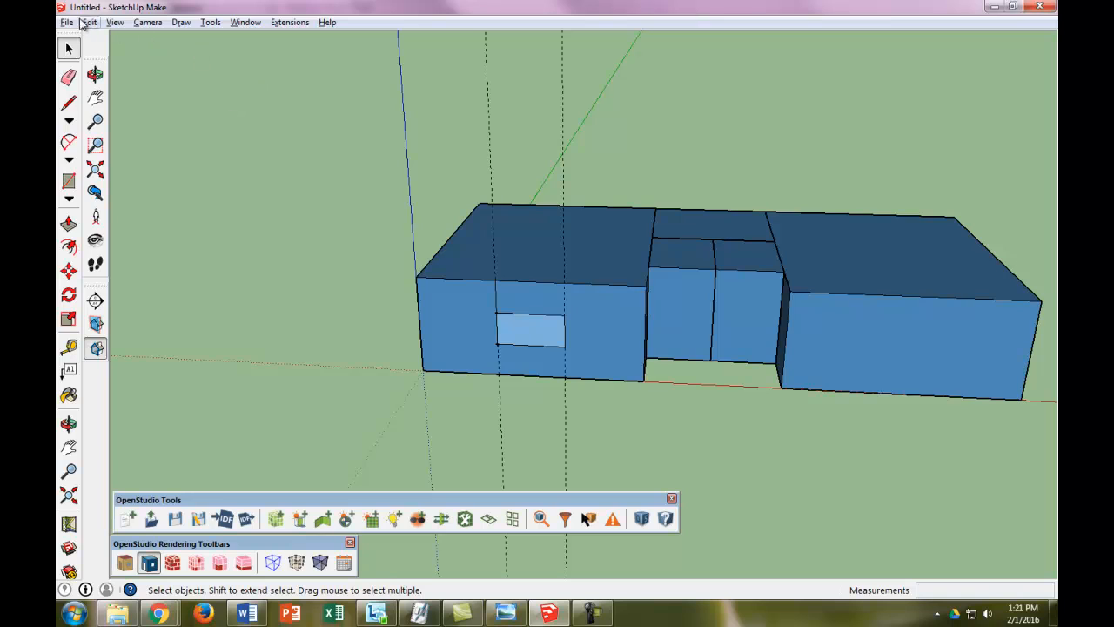
Step: Delete all guides via Edit > Delete Guides and render the model by boundary condition
{"action": "left_click", "coordinate": [86, 22]}
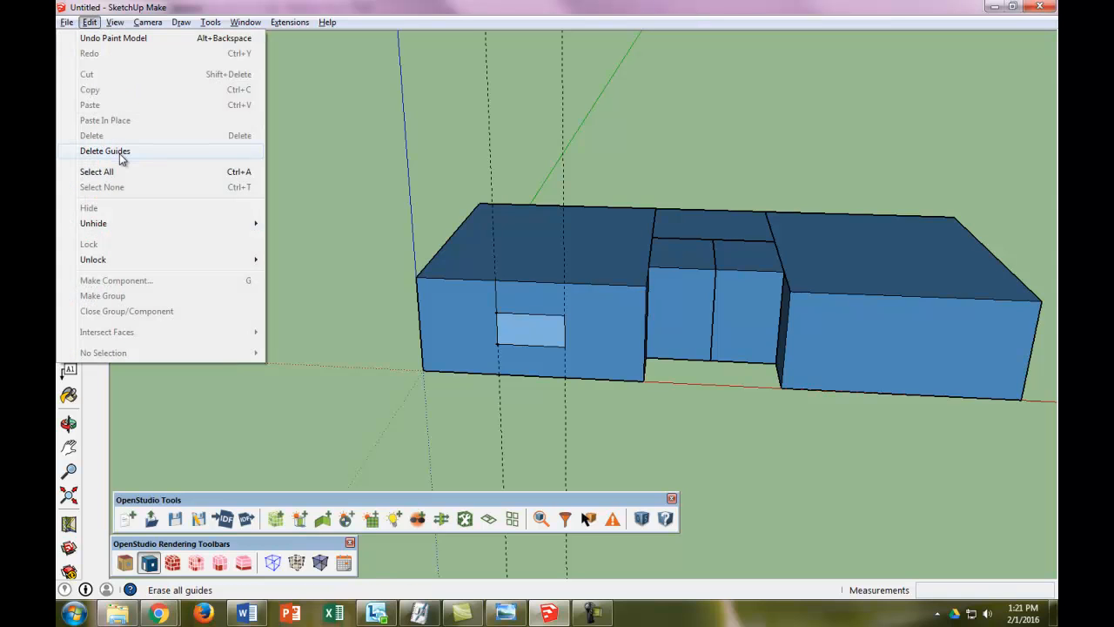
{"action": "left_click", "coordinate": [104, 150]}
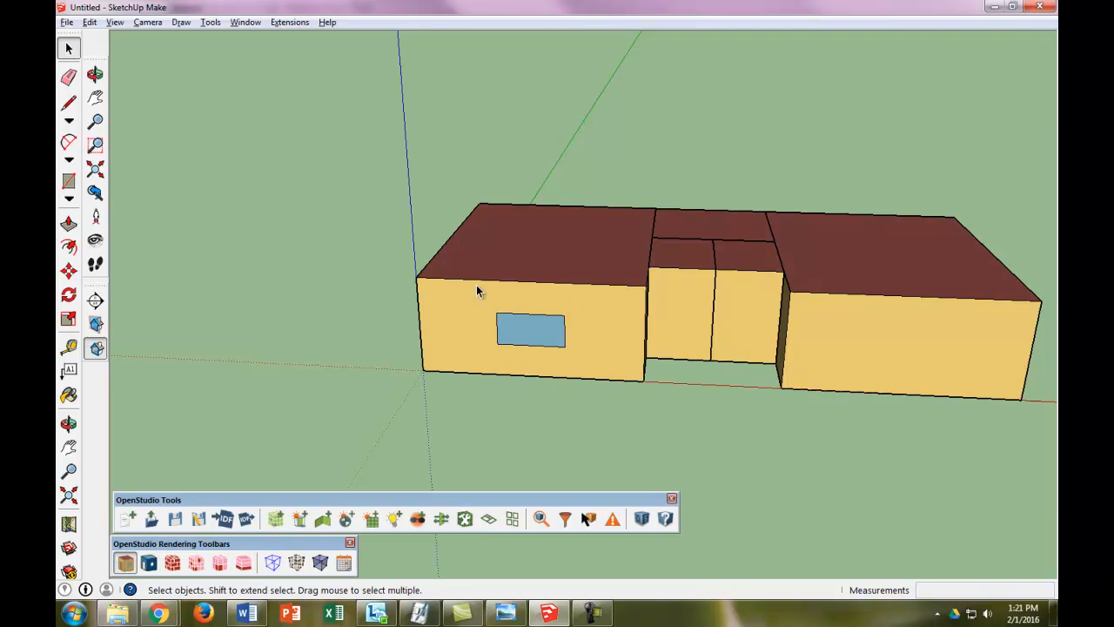
{"action": "mouse_move", "coordinate": [183, 499]}
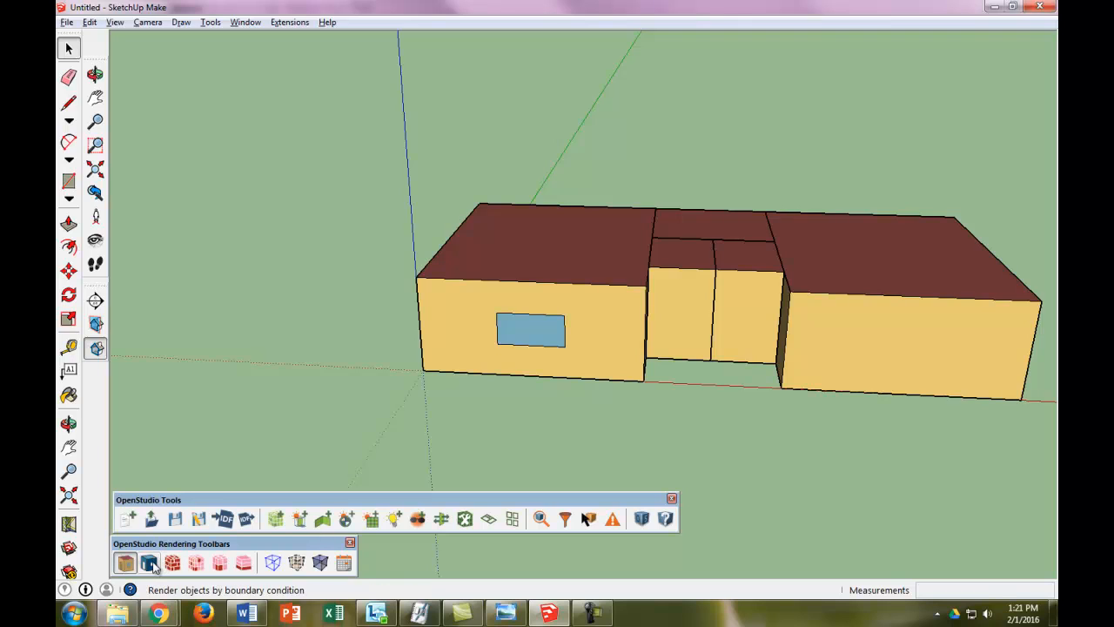
{"action": "left_click", "coordinate": [148, 562]}
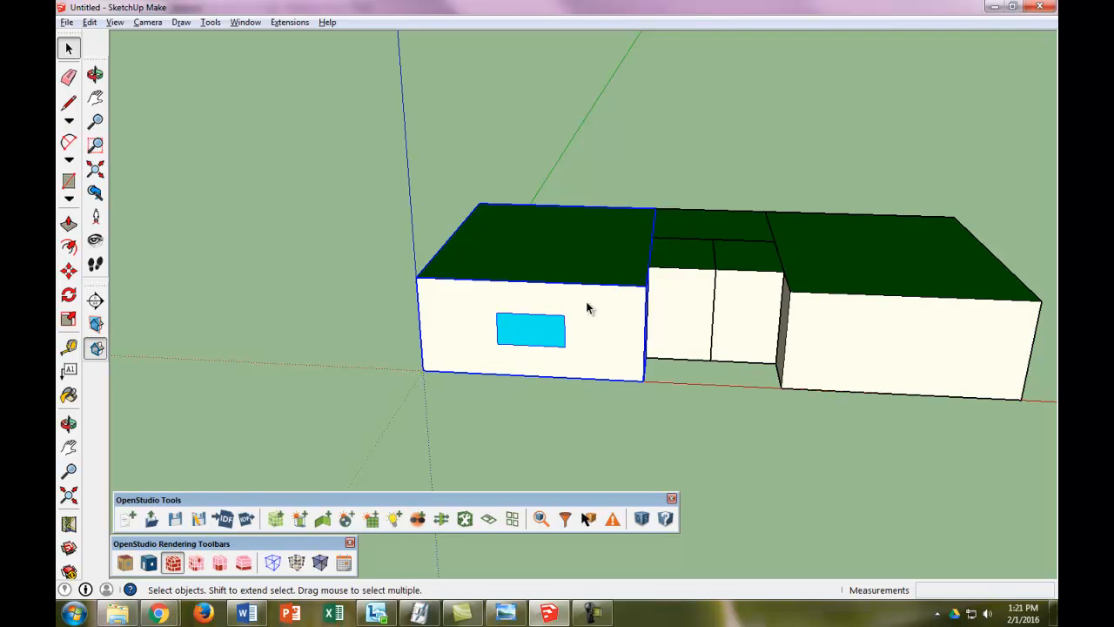
{"action": "mouse_move", "coordinate": [588, 400]}
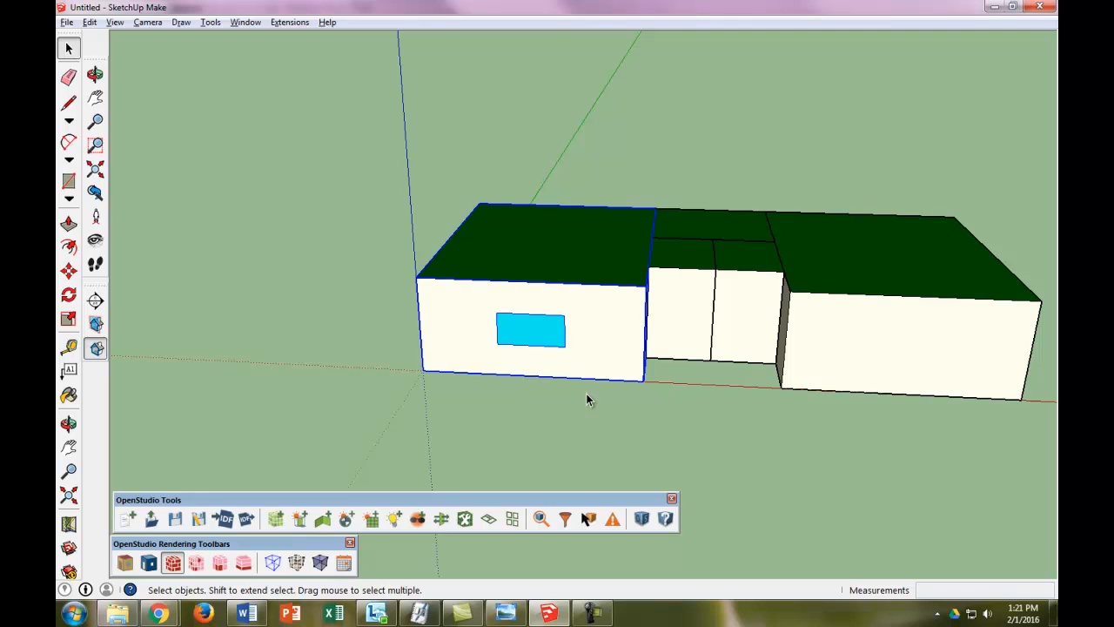
{"action": "mouse_move", "coordinate": [959, 79]}
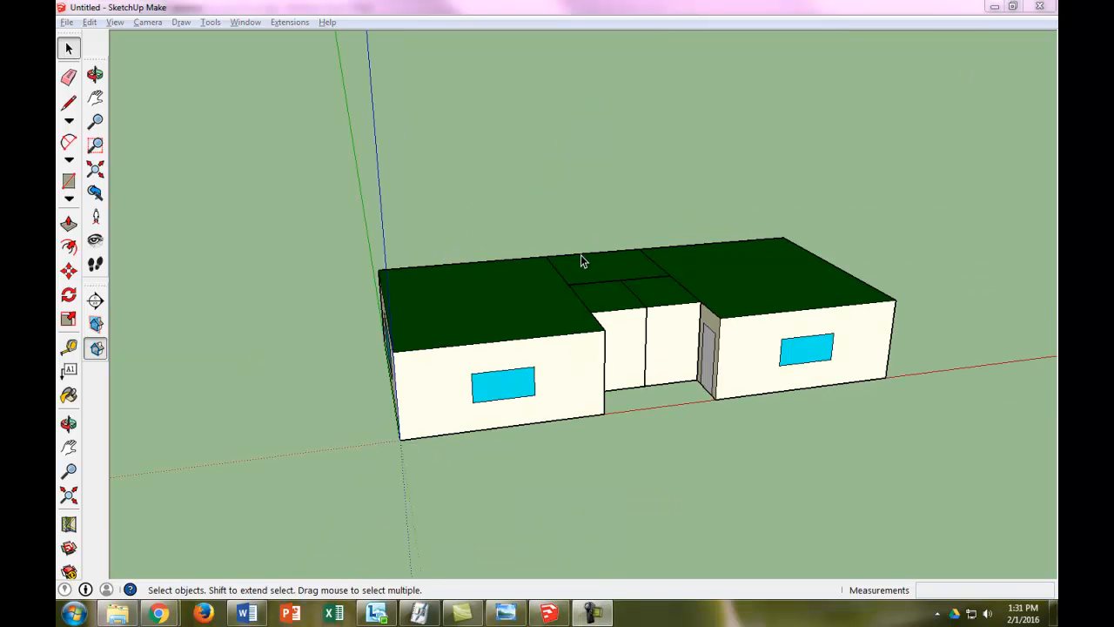
{"action": "mouse_move", "coordinate": [605, 204]}
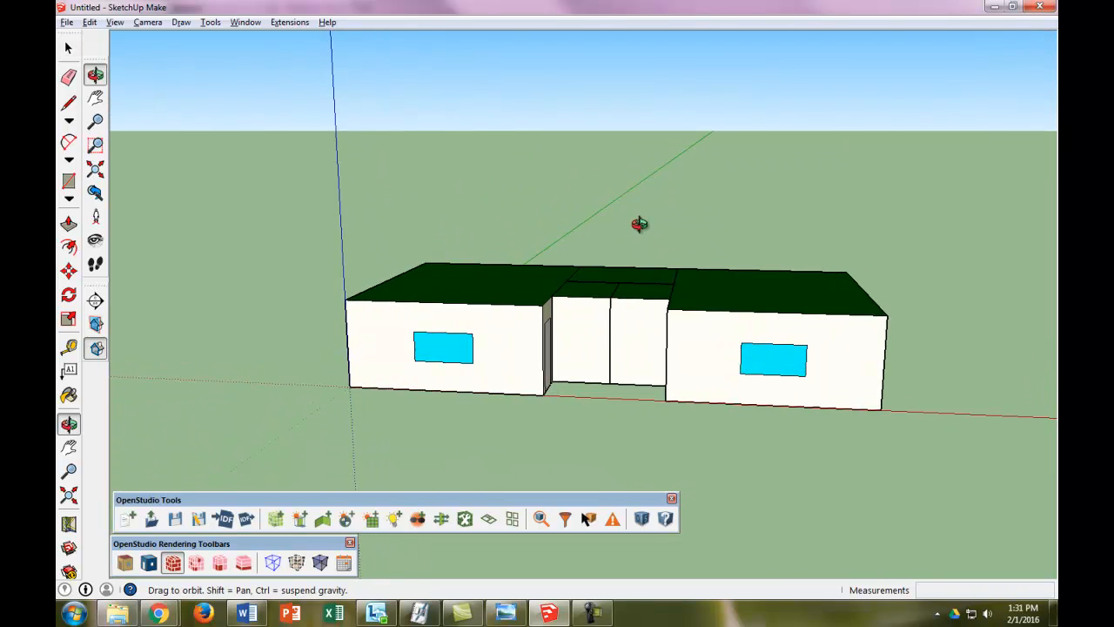
{"action": "left_click_drag", "start_coordinate": [640, 224], "coordinate": [443, 243]}
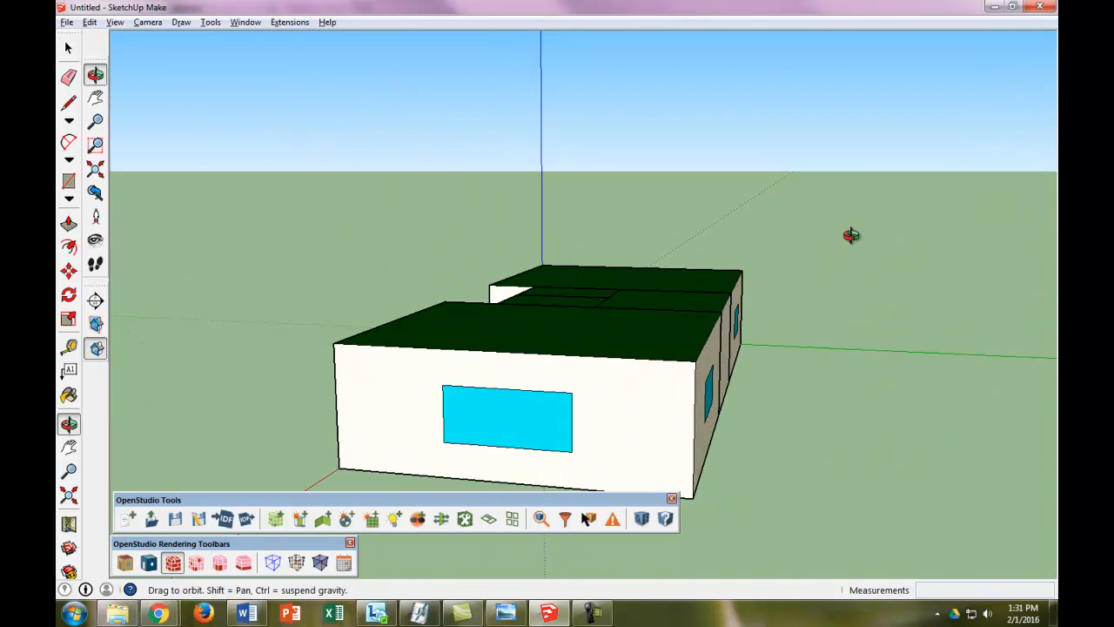
{"action": "left_click_drag", "start_coordinate": [851, 235], "coordinate": [609, 277]}
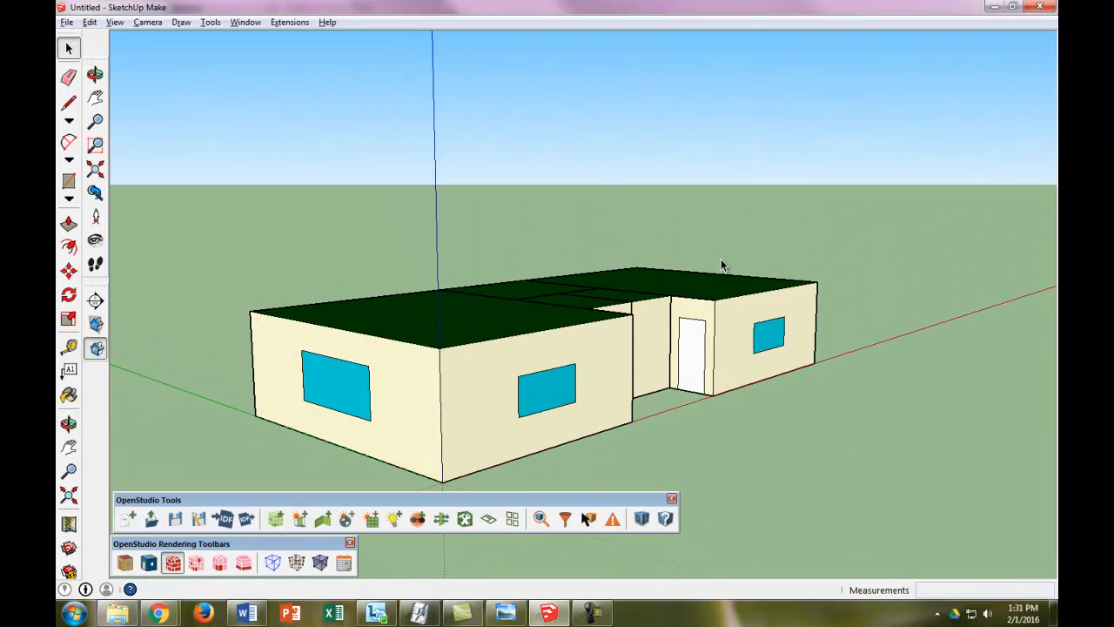
{"action": "mouse_move", "coordinate": [155, 564]}
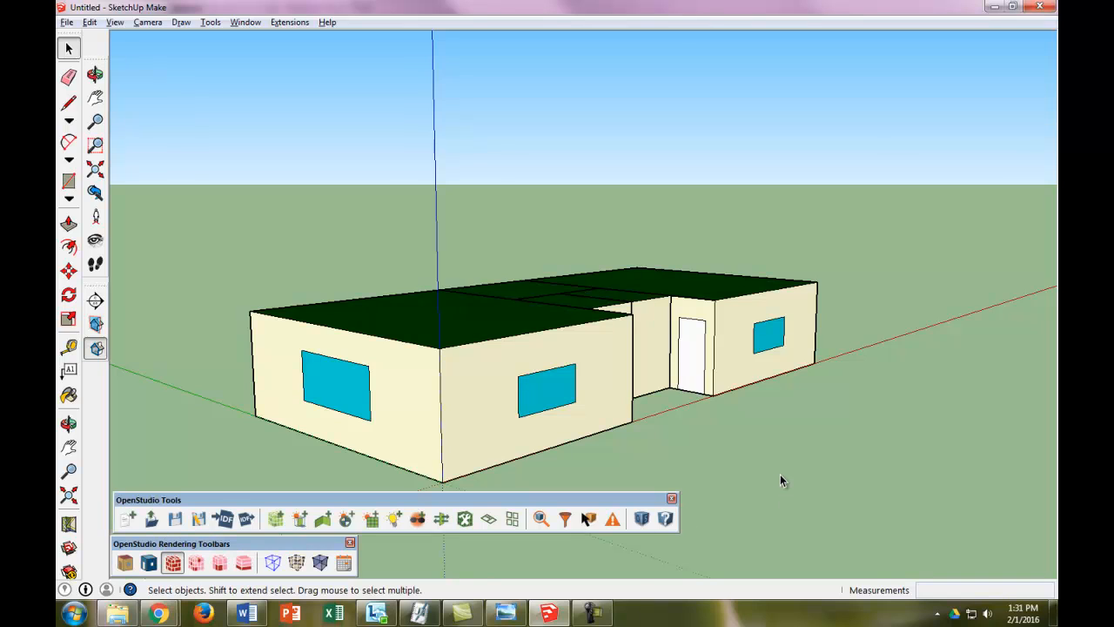
{"action": "mouse_move", "coordinate": [543, 398]}
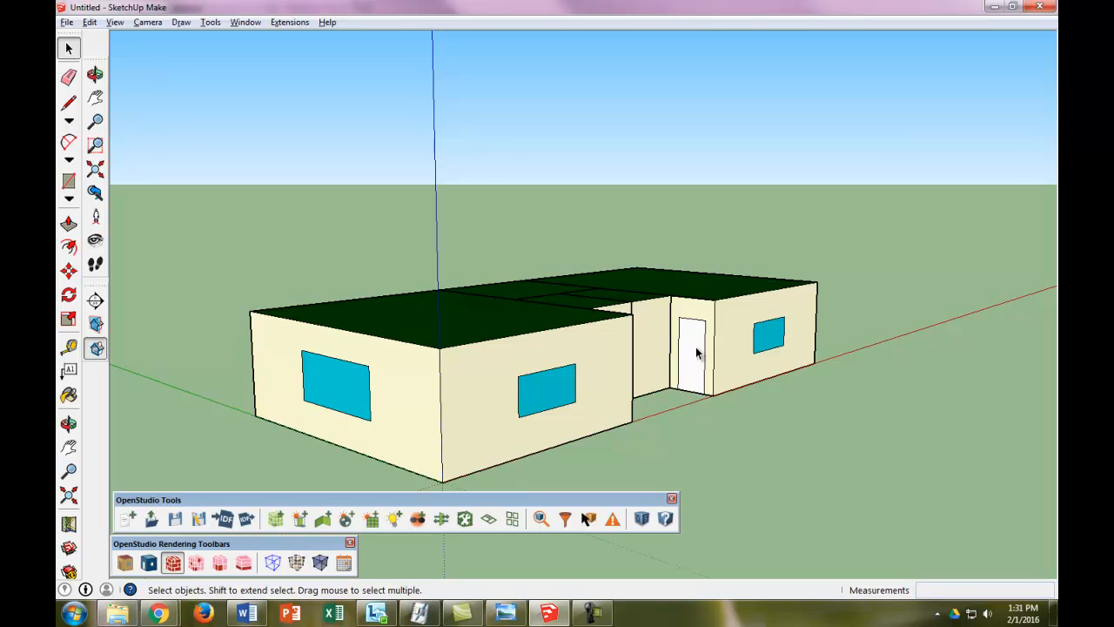
{"action": "mouse_move", "coordinate": [635, 415]}
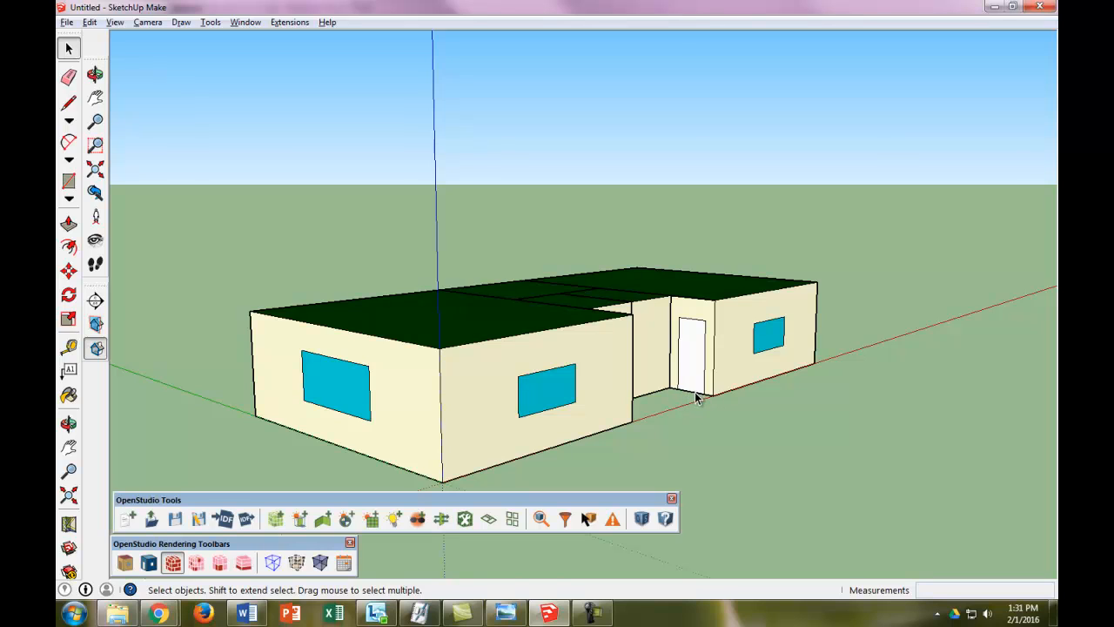
{"action": "mouse_move", "coordinate": [687, 393]}
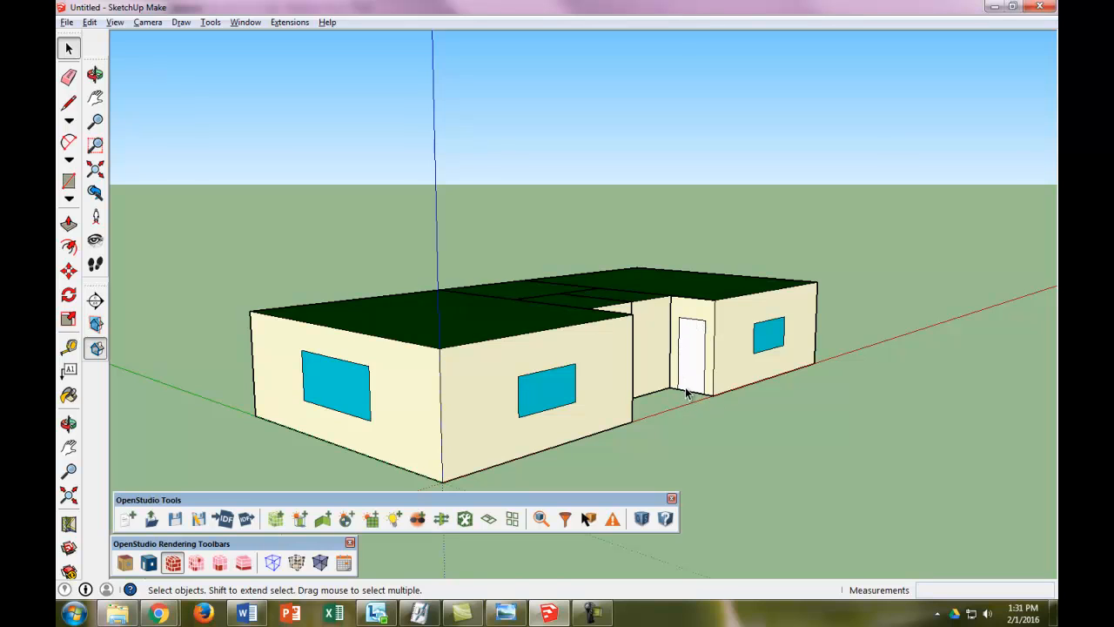
{"action": "mouse_move", "coordinate": [520, 399]}
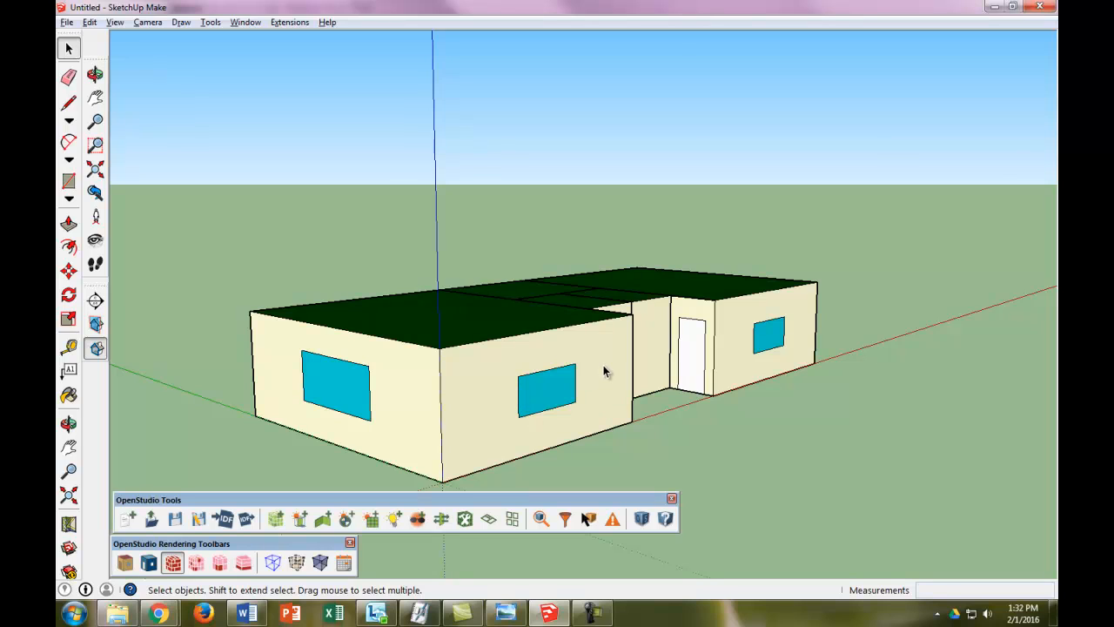
{"action": "mouse_move", "coordinate": [599, 365]}
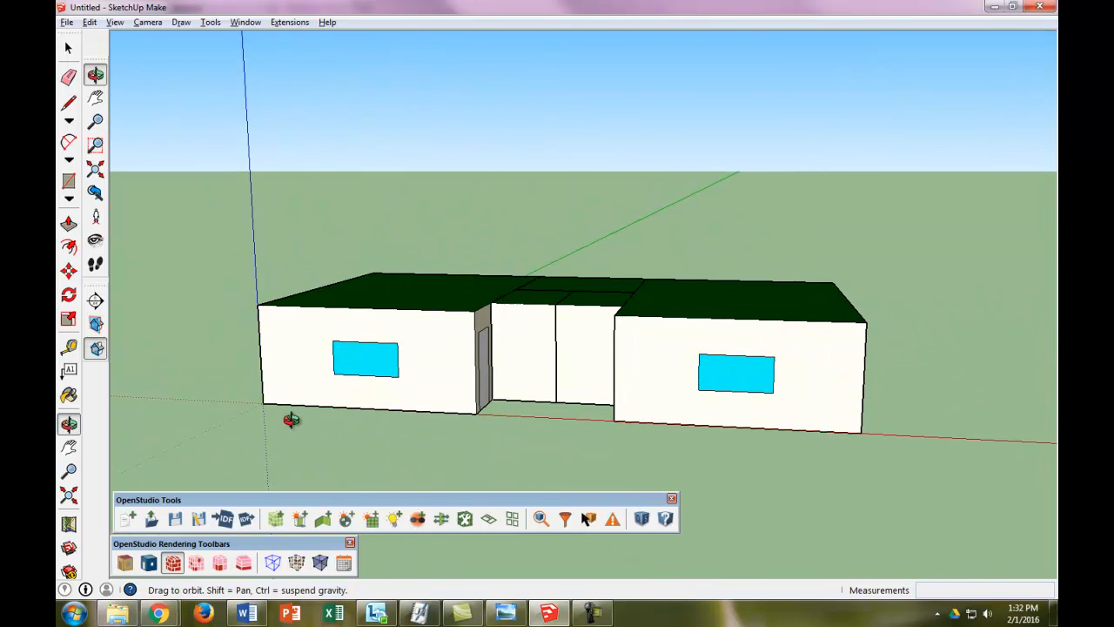
{"action": "mouse_move", "coordinate": [588, 520]}
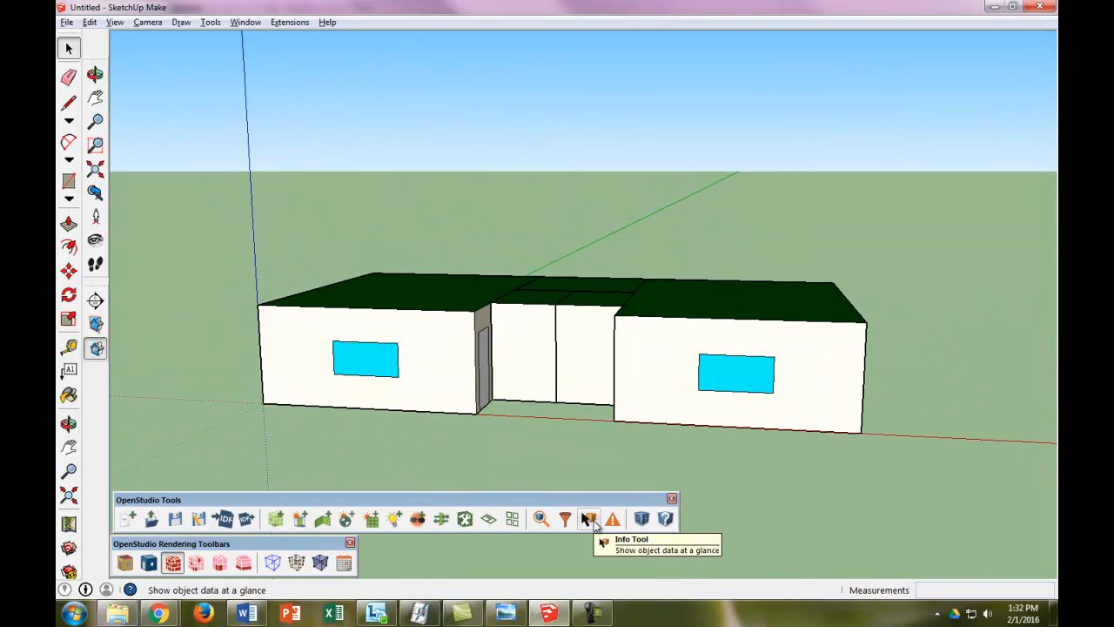
Step: Inspect the door between left and middle blocks with the Info Tool, then select the left space
{"action": "left_click", "coordinate": [366, 359]}
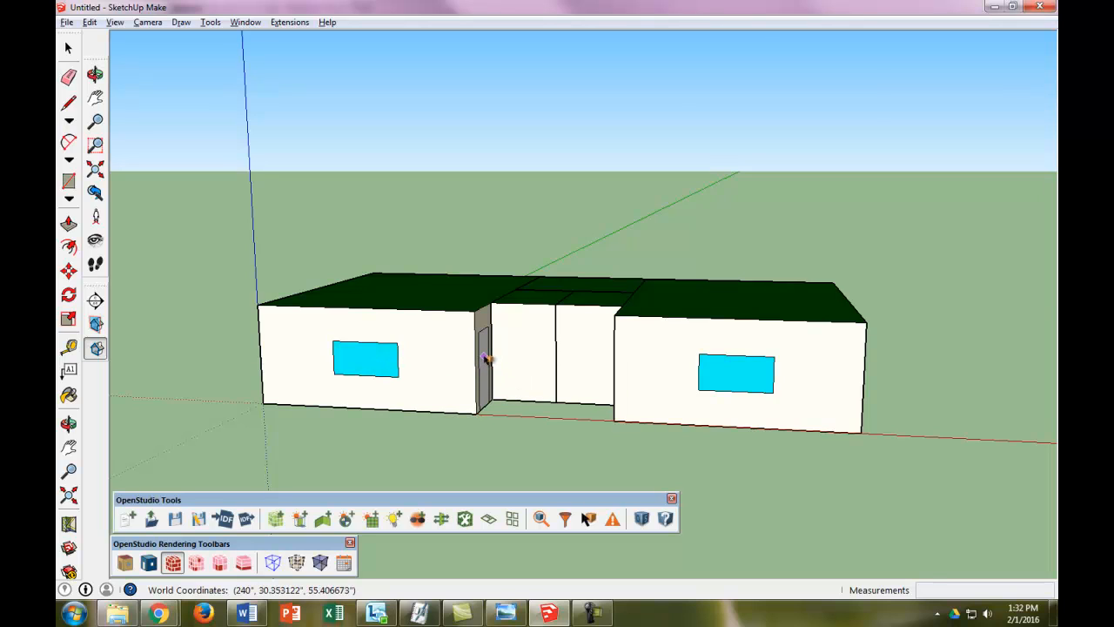
{"action": "mouse_move", "coordinate": [484, 358]}
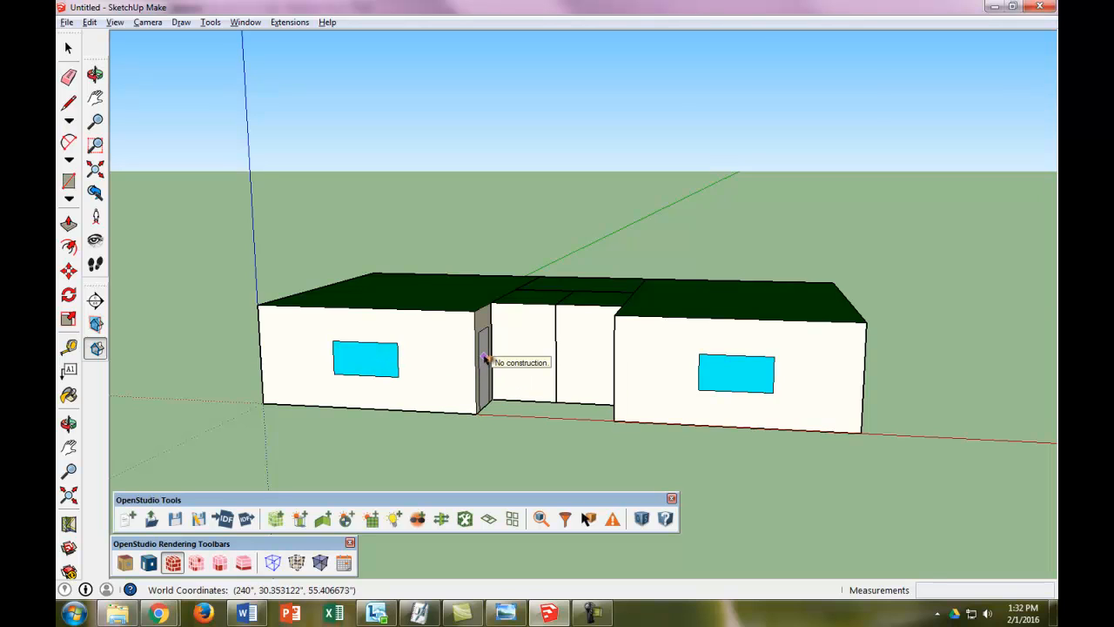
{"action": "mouse_move", "coordinate": [461, 427]}
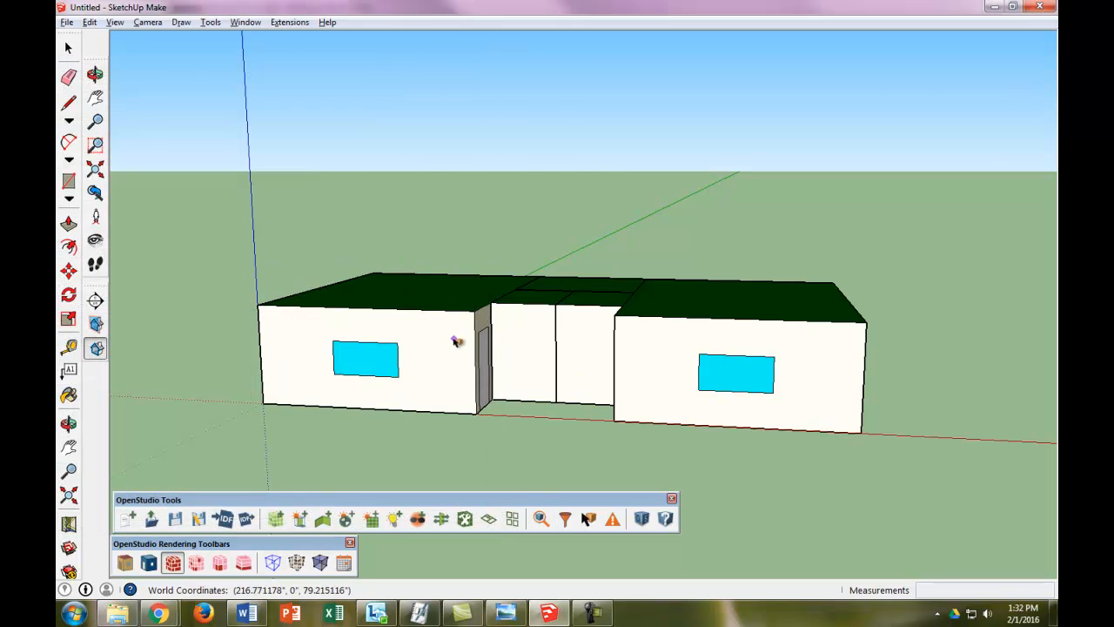
{"action": "left_click", "coordinate": [67, 49]}
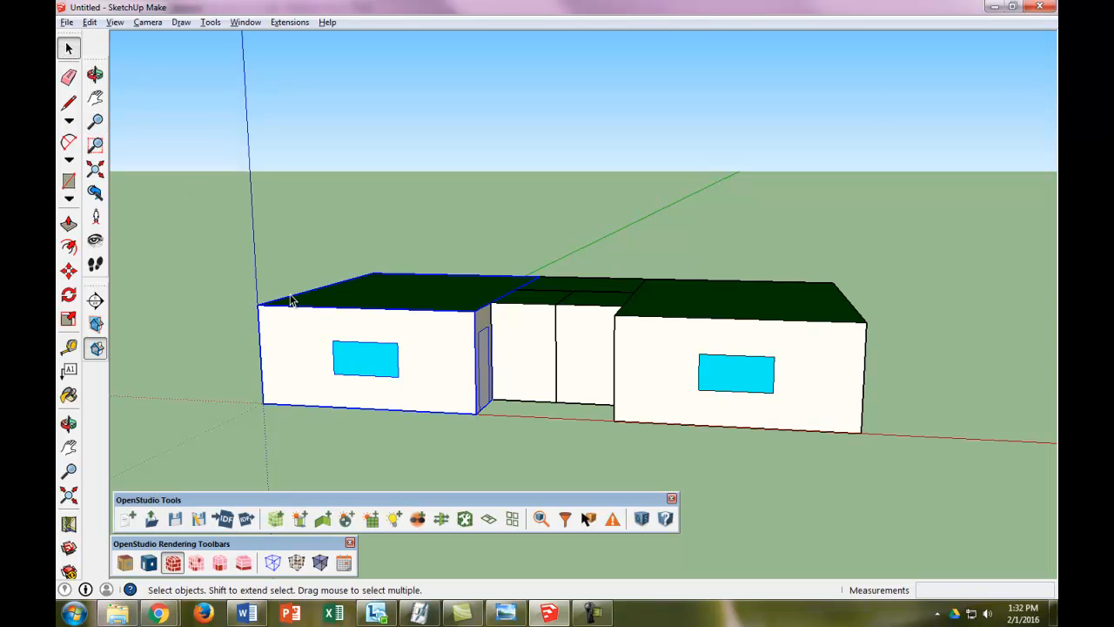
{"action": "mouse_move", "coordinate": [387, 401]}
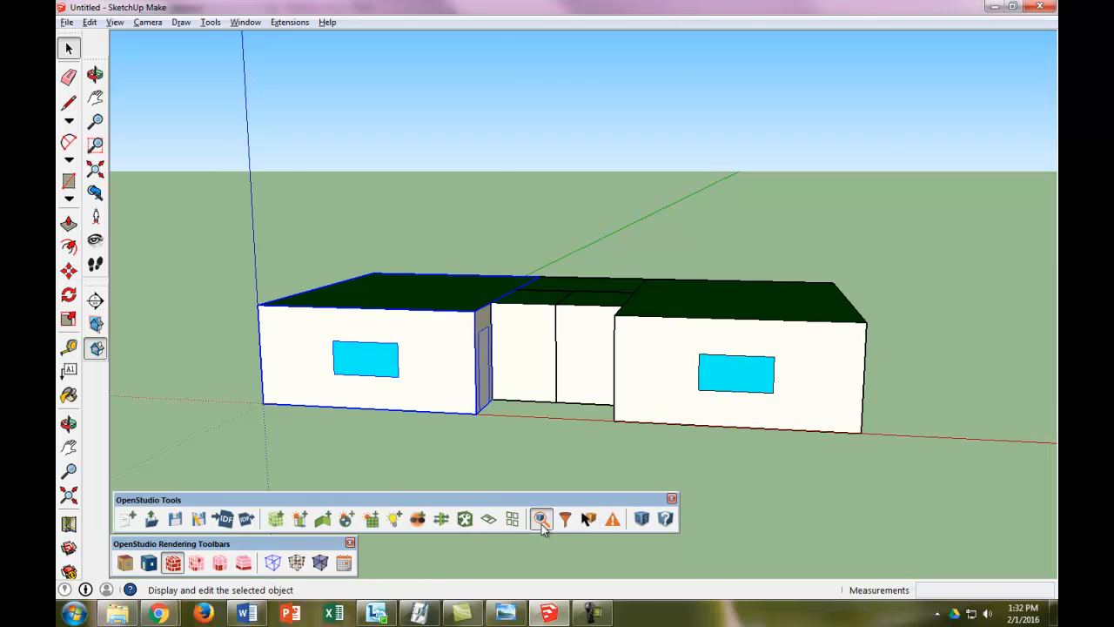
Step: Review Sub Surfaces 8, 7, 1 and 3 in the Inspector, then close it
{"action": "left_click", "coordinate": [542, 519]}
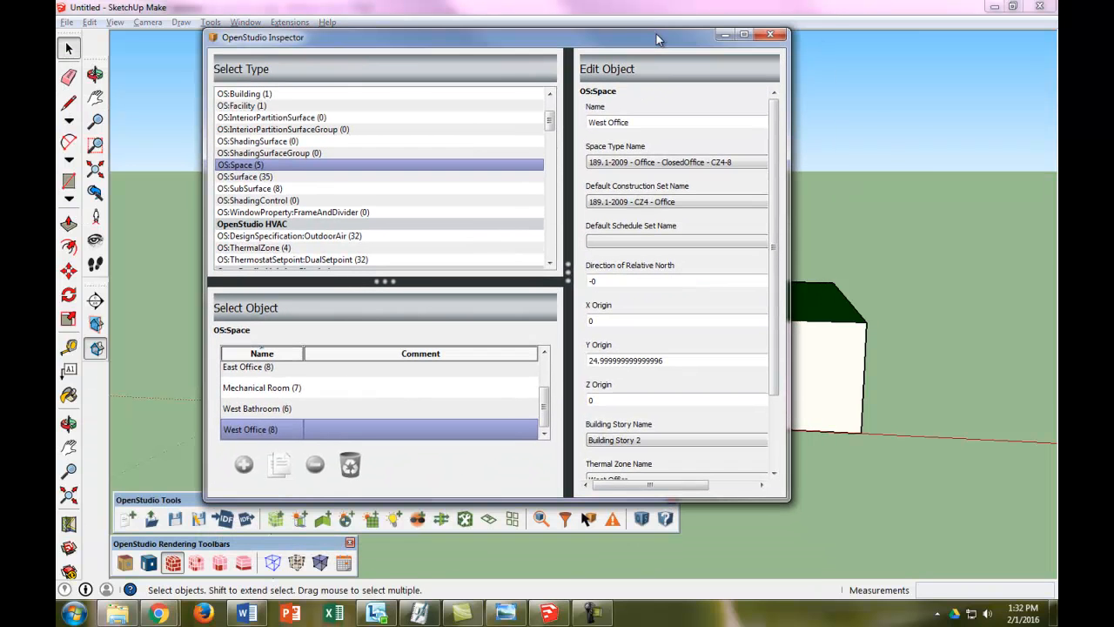
{"action": "left_click", "coordinate": [250, 188]}
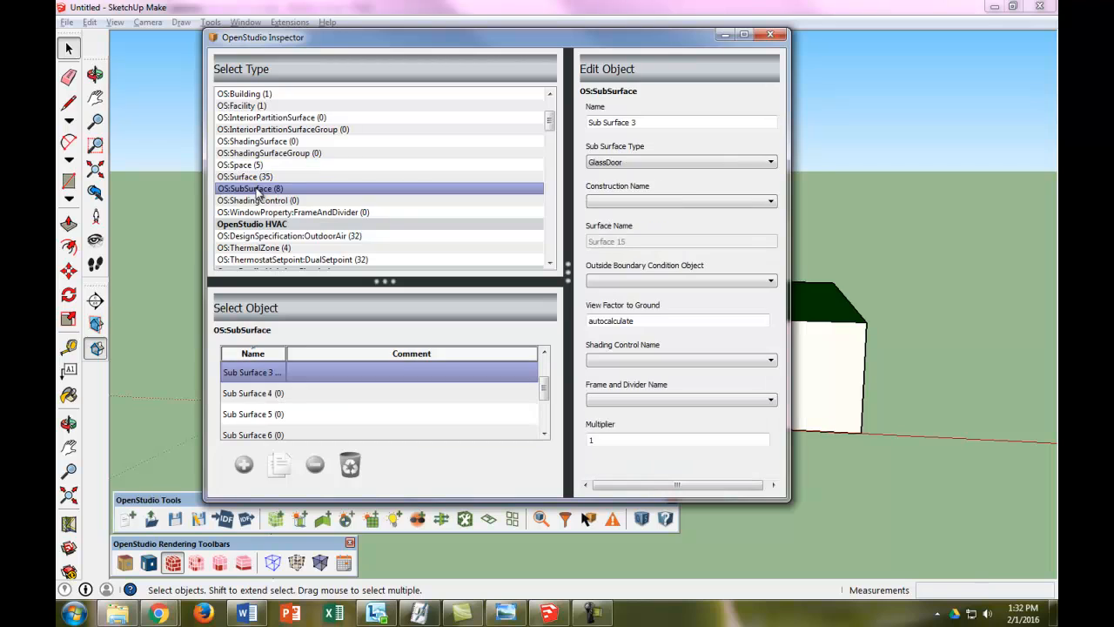
{"action": "mouse_move", "coordinate": [633, 140]}
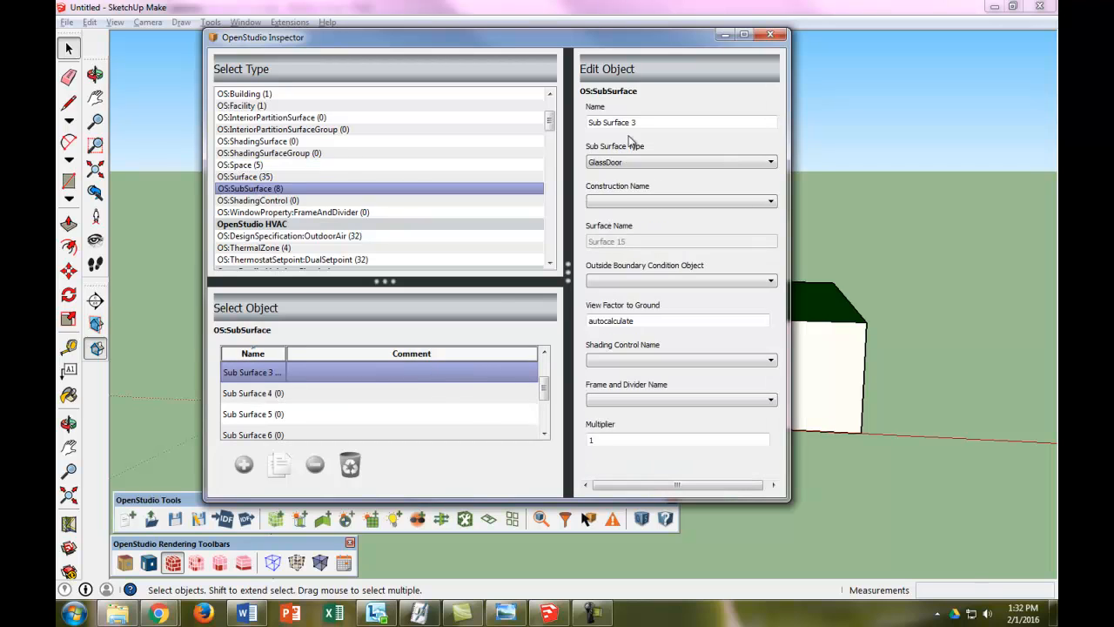
{"action": "left_click", "coordinate": [253, 413]}
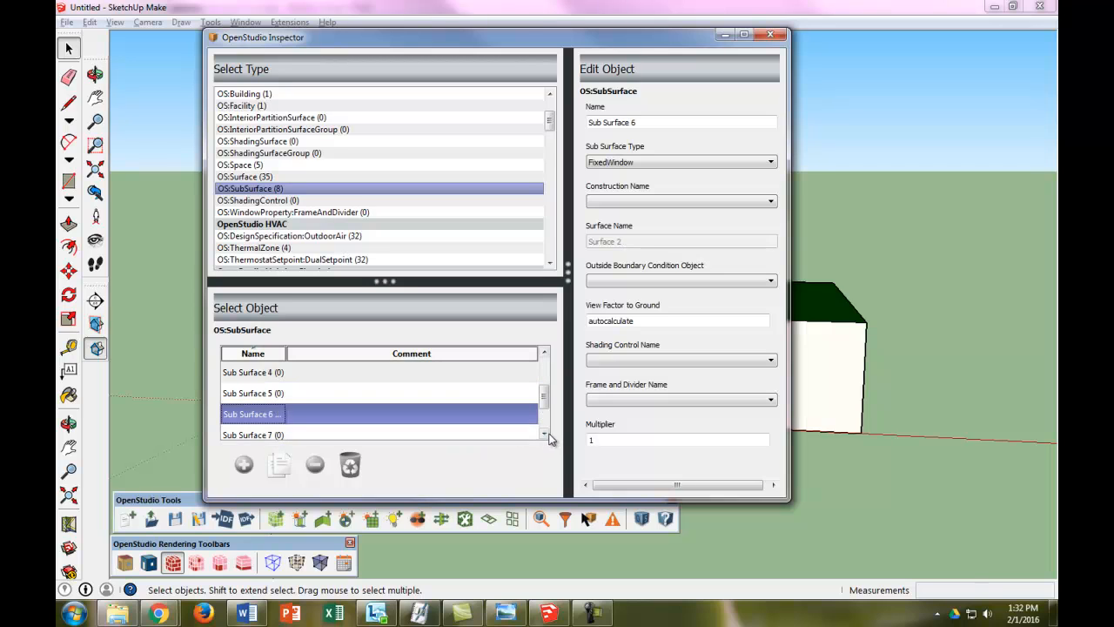
{"action": "left_click", "coordinate": [252, 429]}
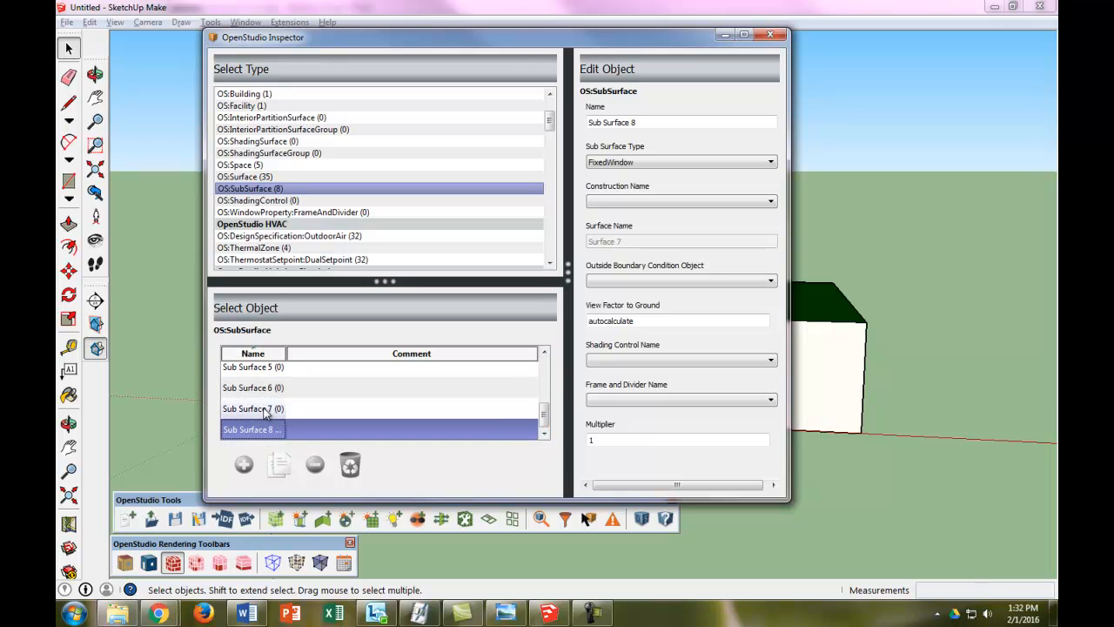
{"action": "left_click", "coordinate": [252, 409]}
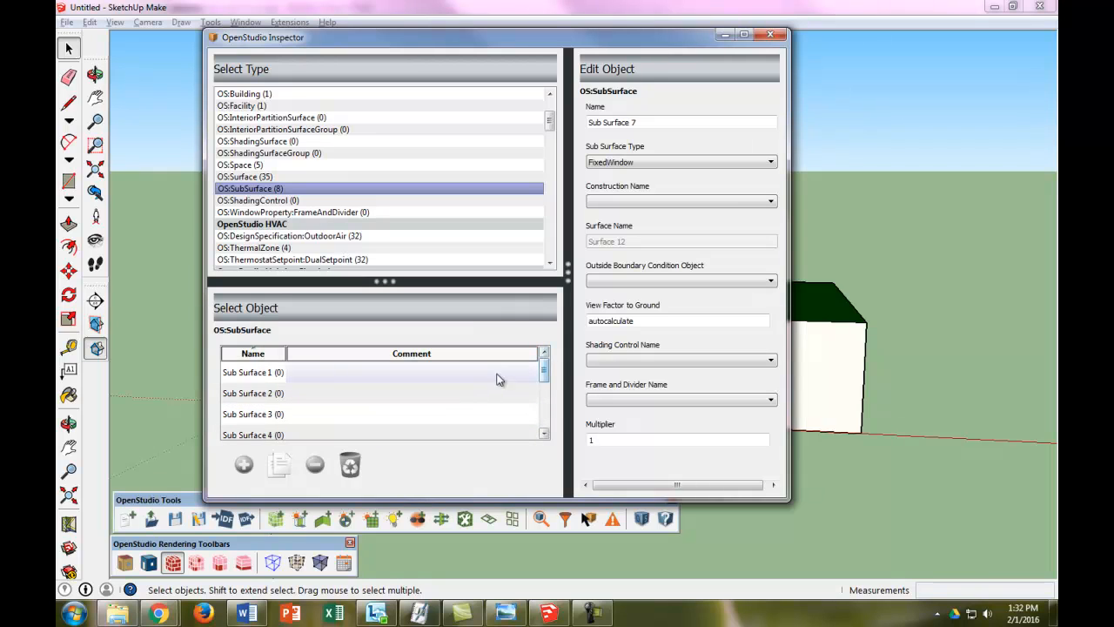
{"action": "left_click", "coordinate": [252, 371]}
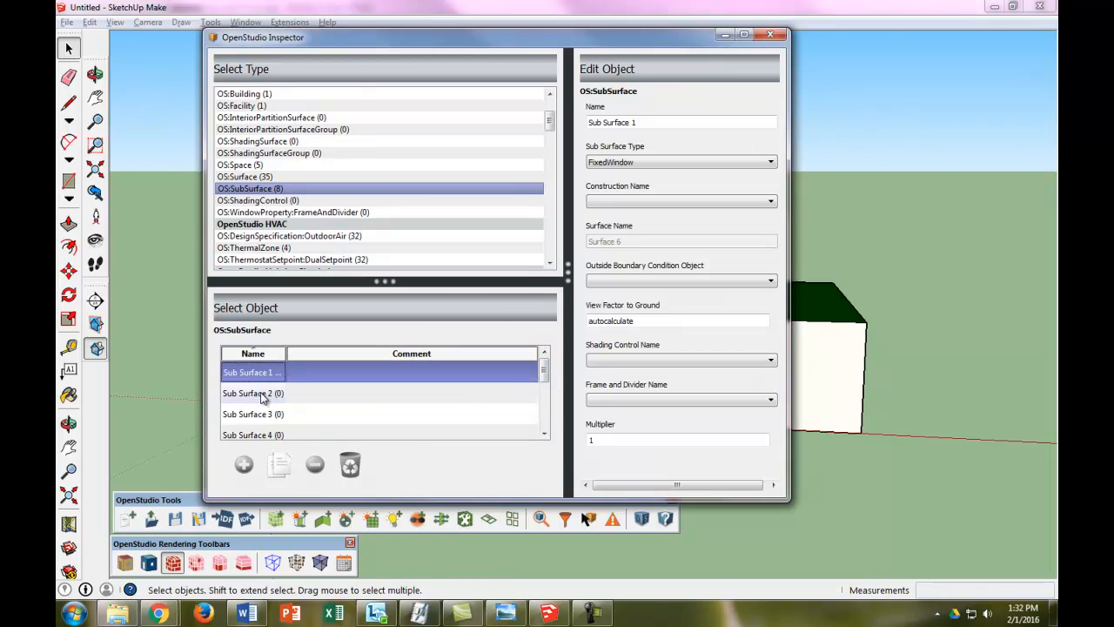
{"action": "left_click", "coordinate": [253, 414]}
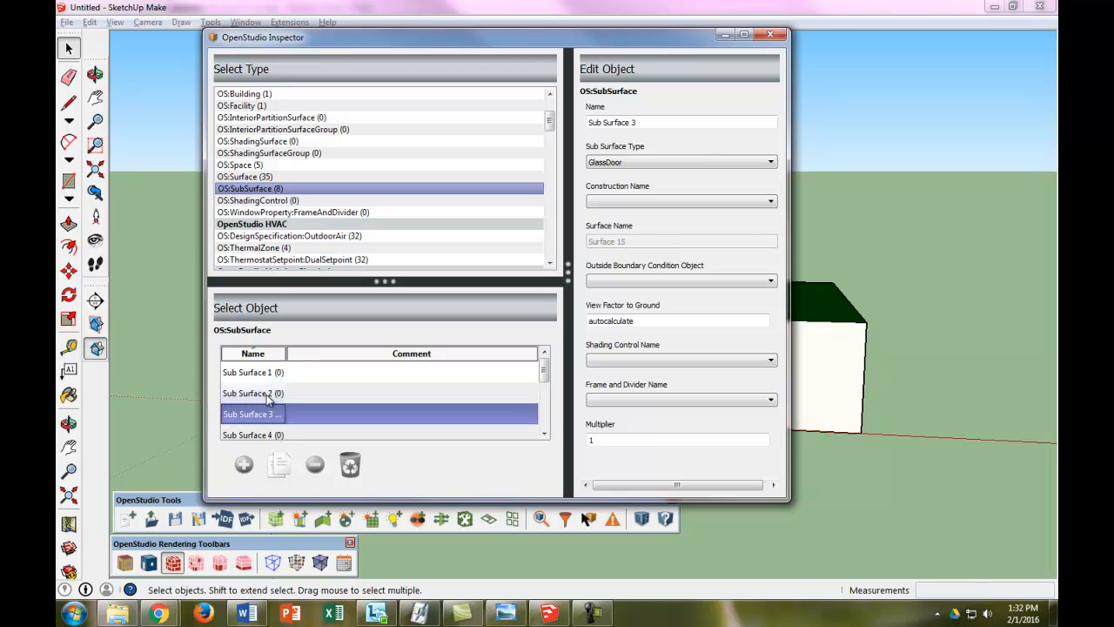
{"action": "left_click", "coordinate": [772, 33]}
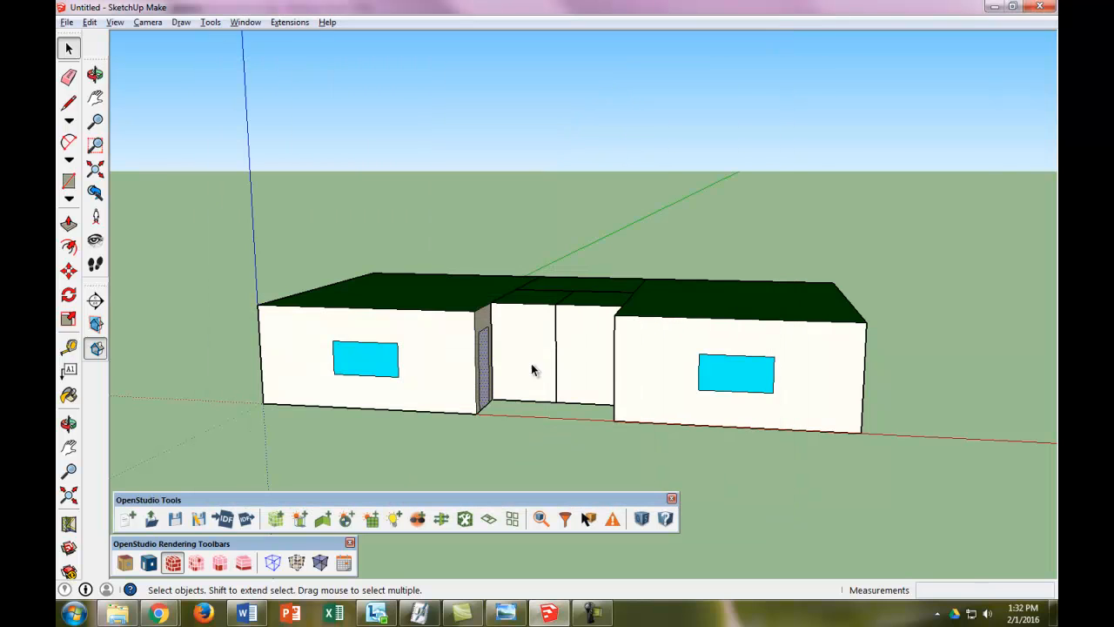
Step: Select the West Office block and open it in the OpenStudio Inspector
{"action": "left_click", "coordinate": [366, 348]}
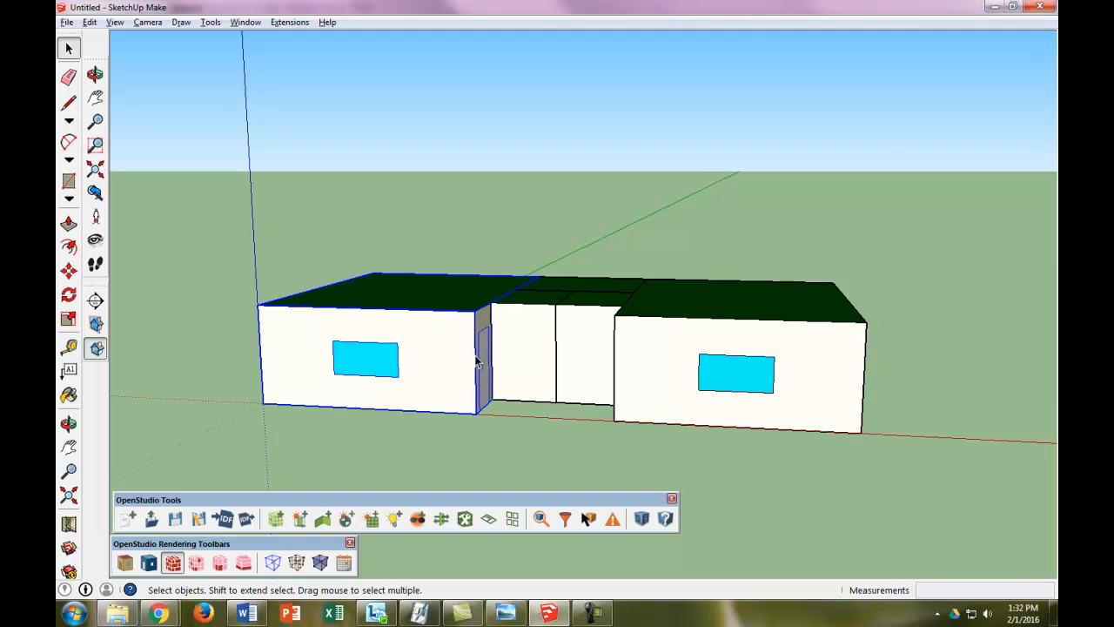
{"action": "mouse_move", "coordinate": [591, 520]}
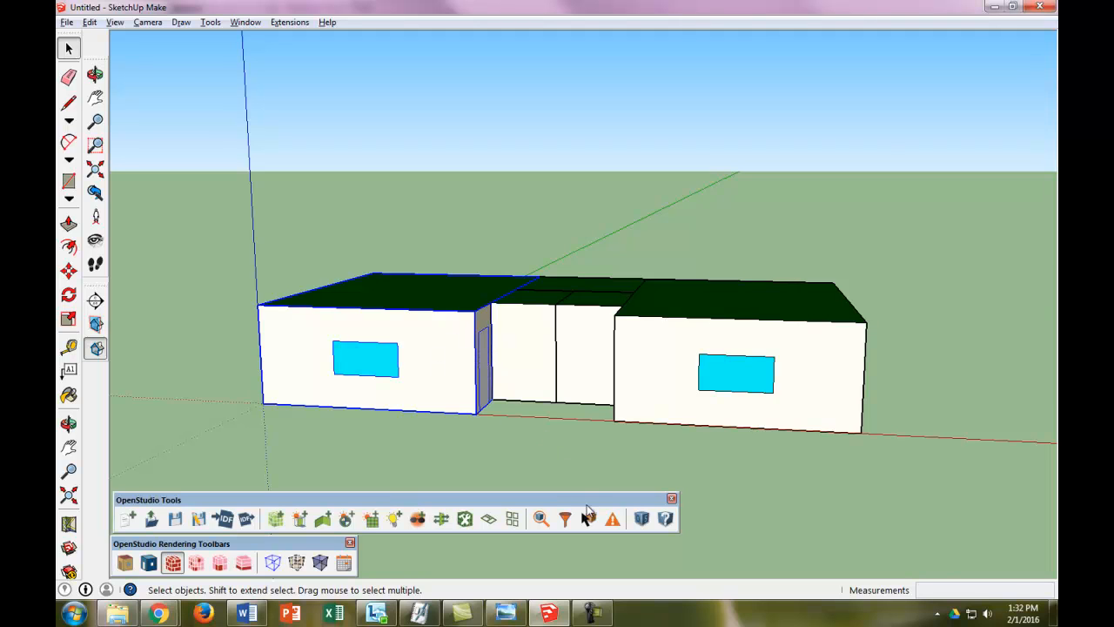
{"action": "left_click", "coordinate": [587, 519]}
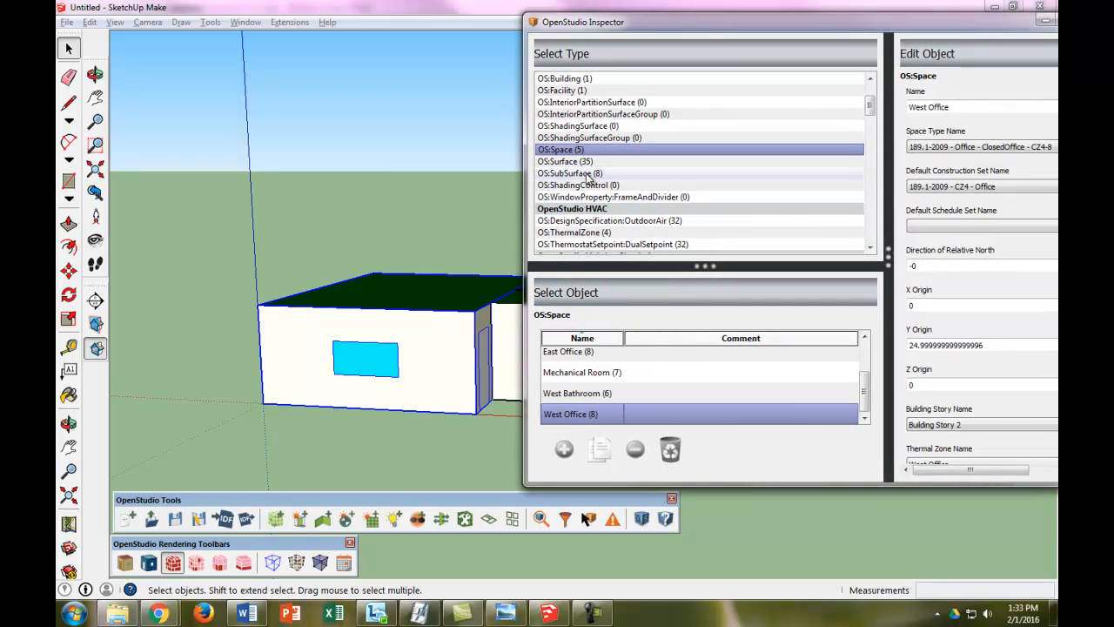
Step: Under OS:SubSurface, give Sub Surface 2 type Door and Exterior Door construction, then close
{"action": "left_click", "coordinate": [569, 173]}
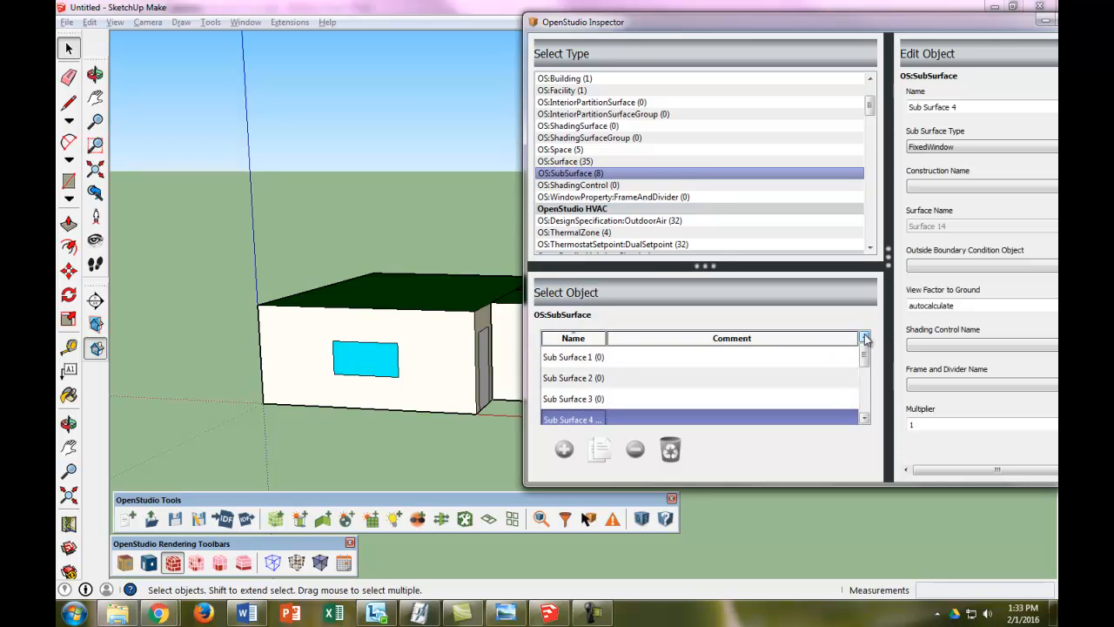
{"action": "left_click", "coordinate": [567, 357]}
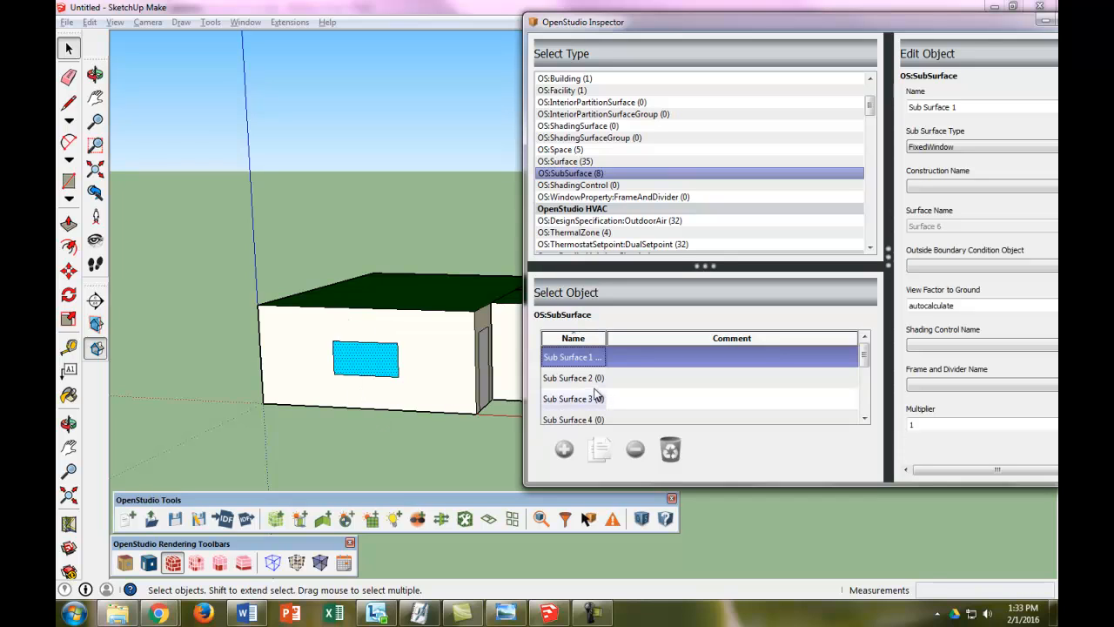
{"action": "left_click", "coordinate": [573, 378]}
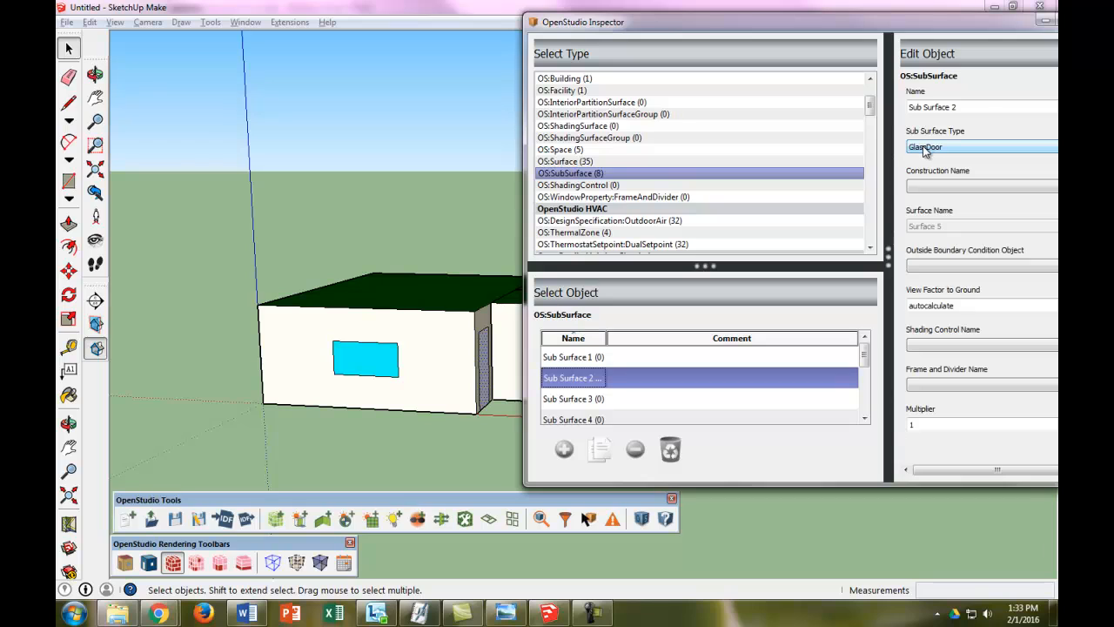
{"action": "left_click", "coordinate": [981, 146]}
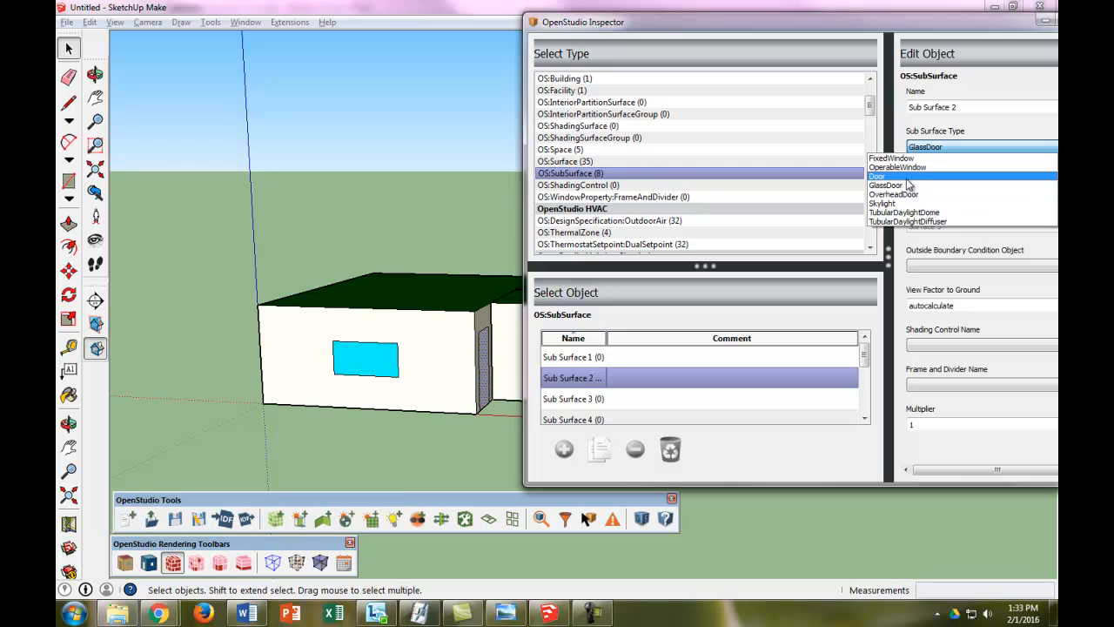
{"action": "left_click", "coordinate": [880, 175]}
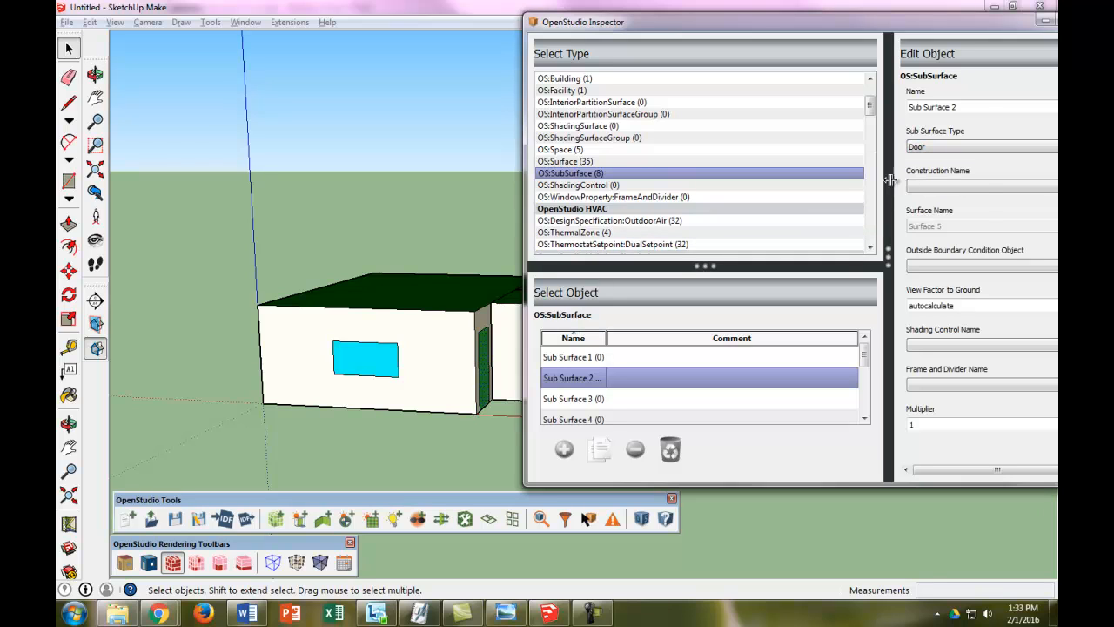
{"action": "left_click", "coordinate": [981, 186]}
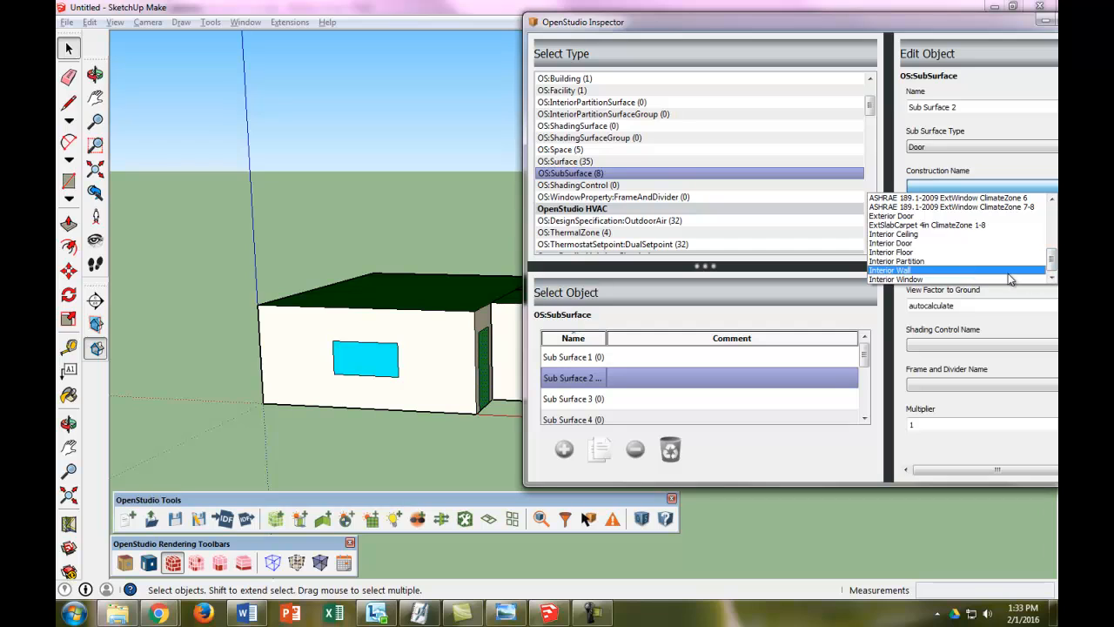
{"action": "left_click", "coordinate": [894, 215]}
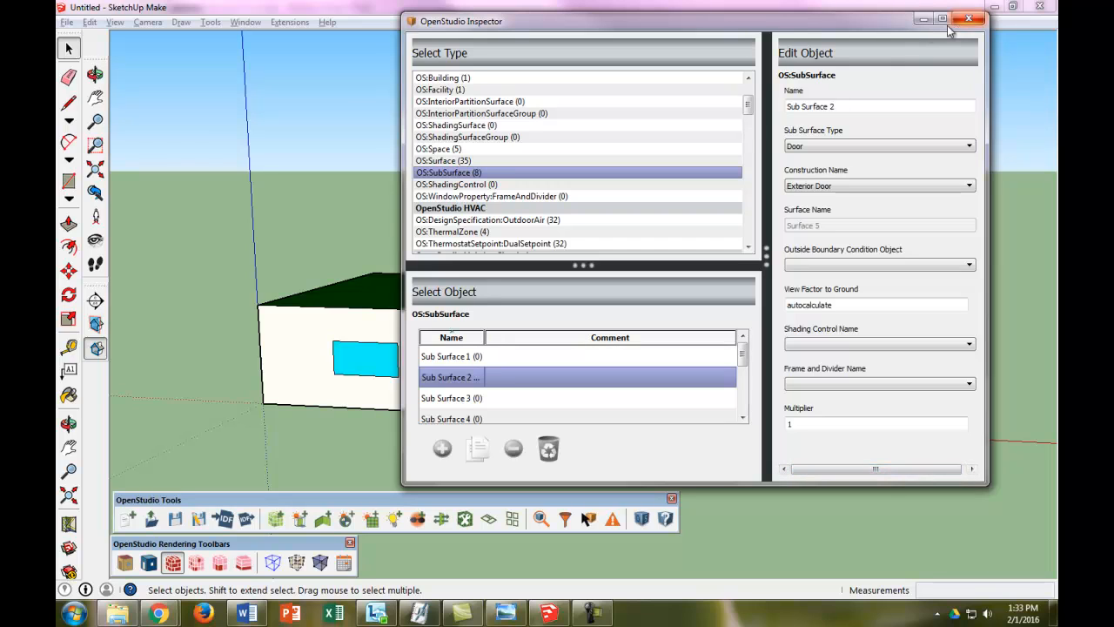
{"action": "left_click", "coordinate": [968, 19]}
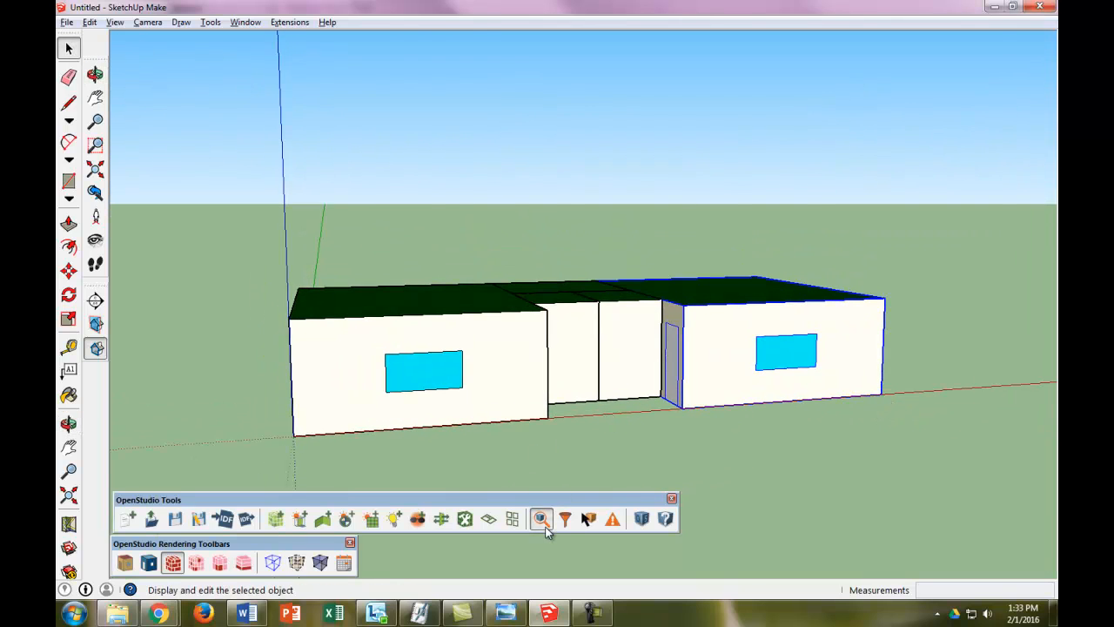
Step: Reopen the Inspector and give Sub Surface 3 type Door and Exterior Door construction
{"action": "left_click", "coordinate": [539, 519]}
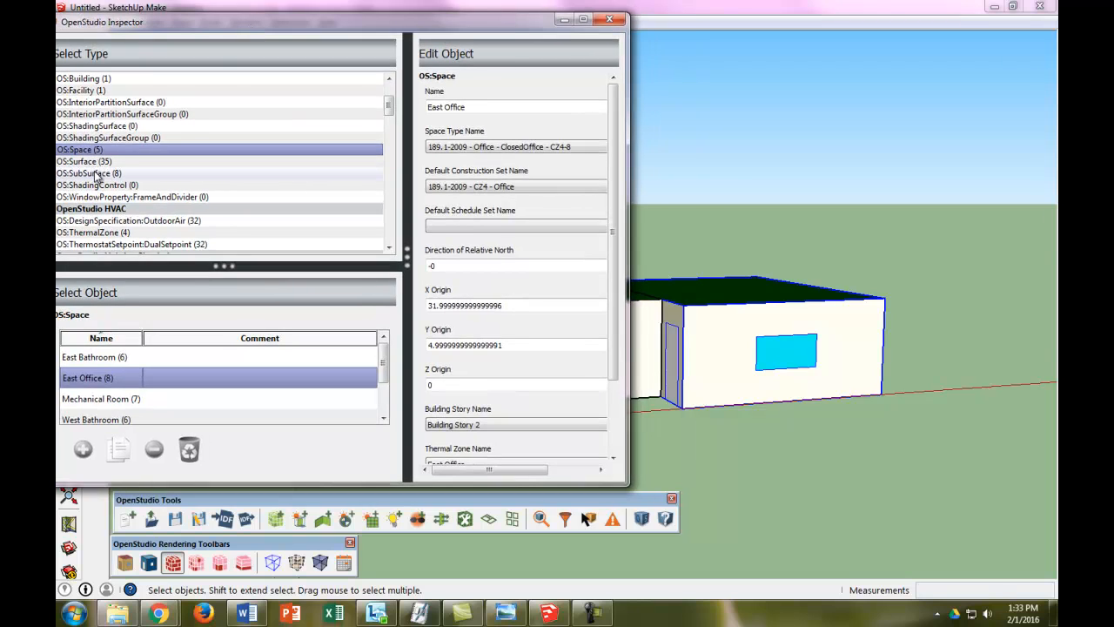
{"action": "left_click", "coordinate": [88, 173]}
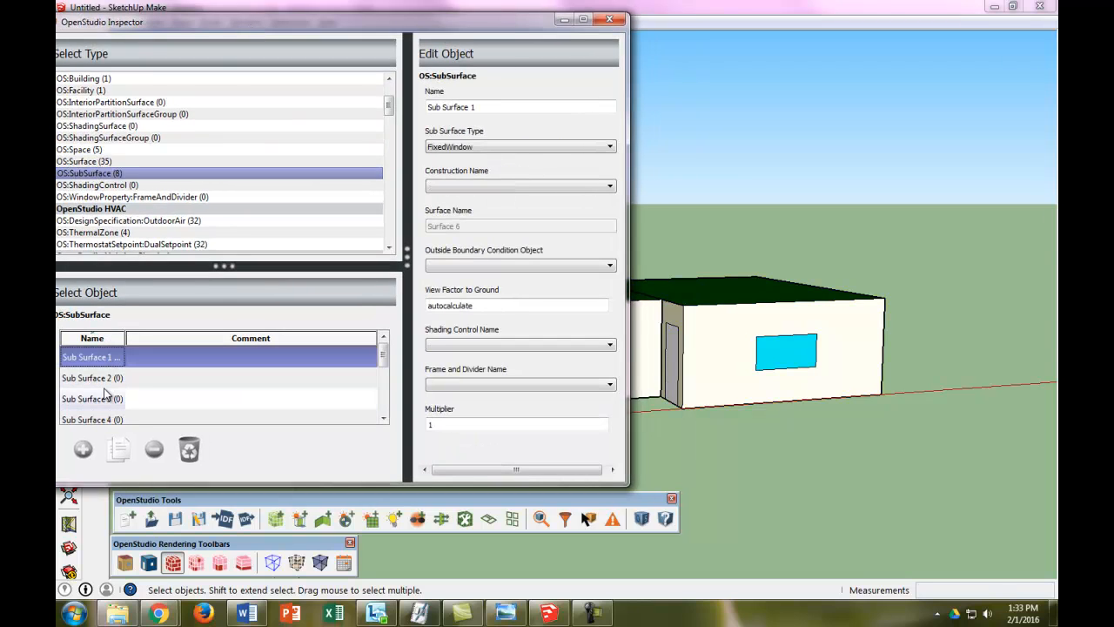
{"action": "left_click", "coordinate": [92, 398]}
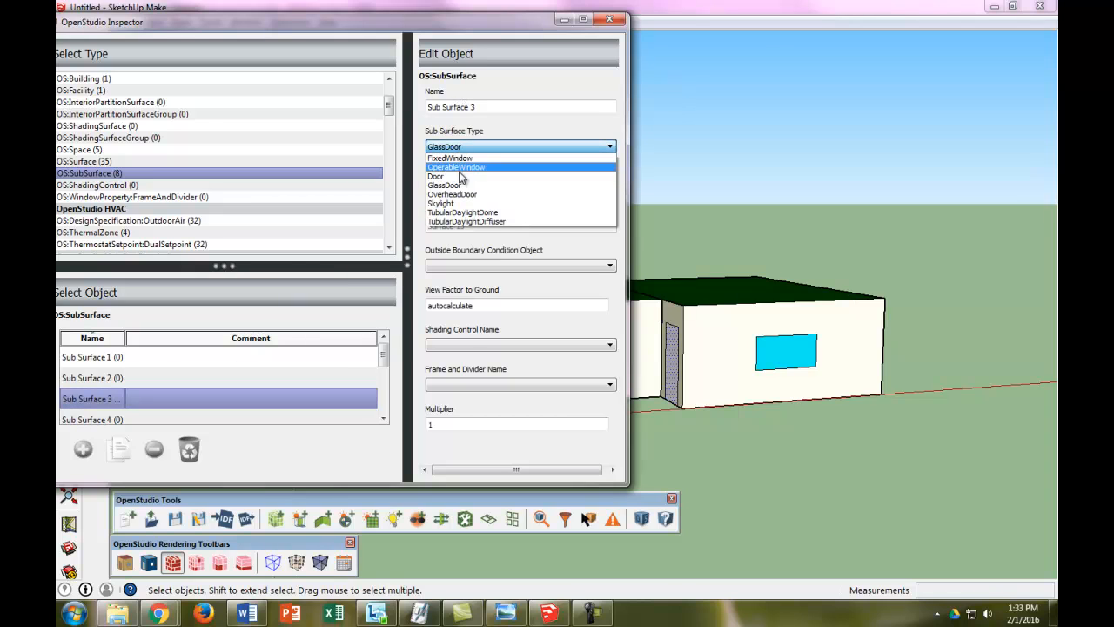
{"action": "left_click", "coordinate": [435, 176]}
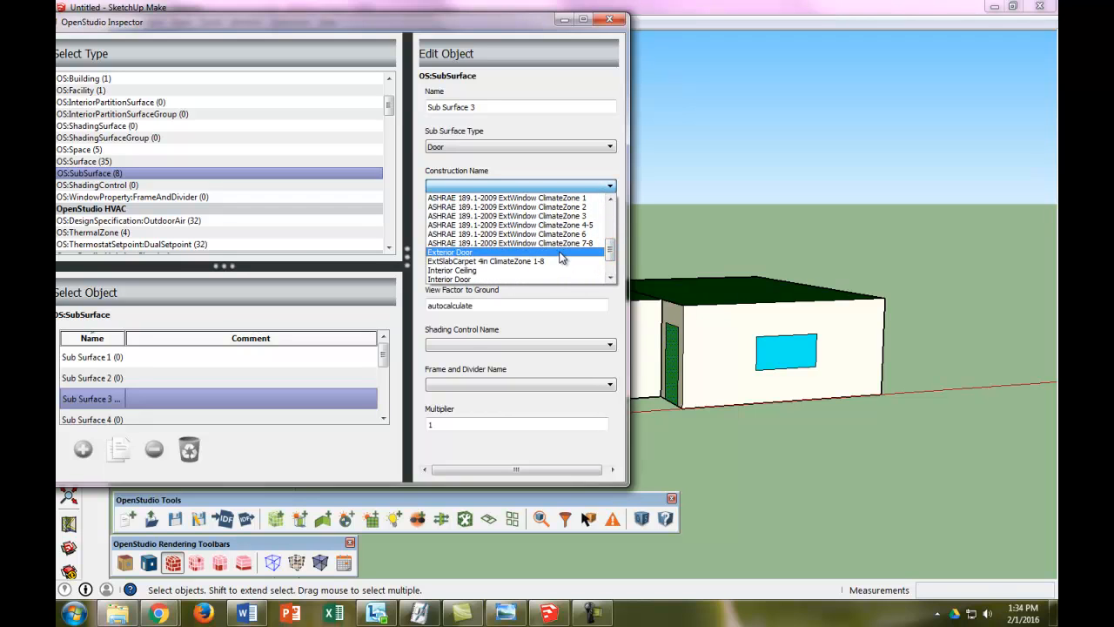
{"action": "scroll", "scroll_direction": "down", "scroll_amount": 3}
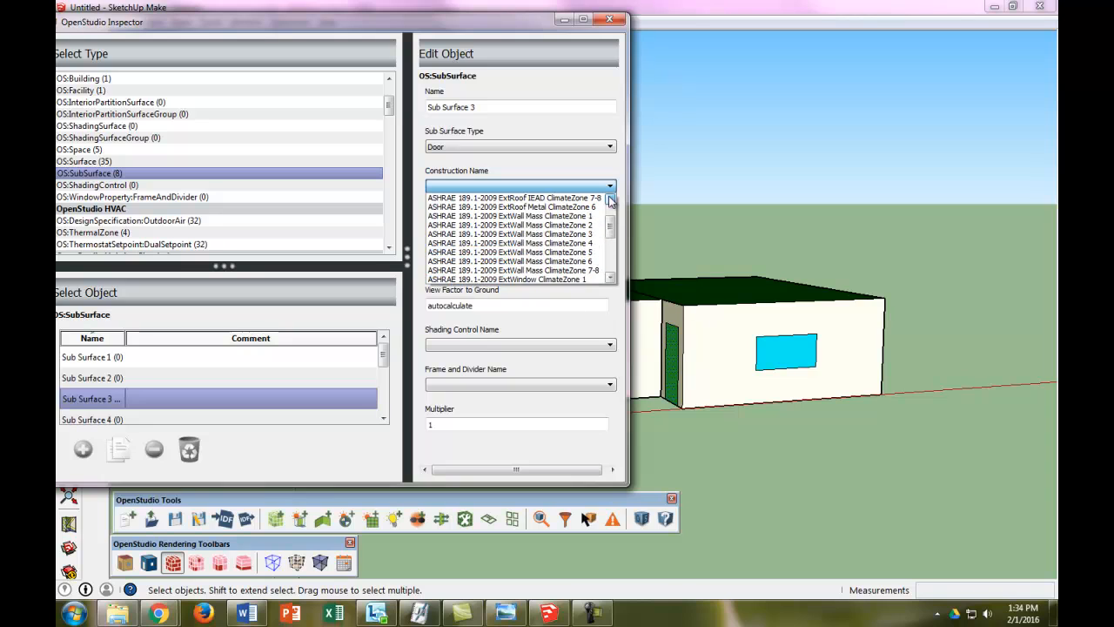
{"action": "scroll", "scroll_direction": "down", "scroll_amount": 3}
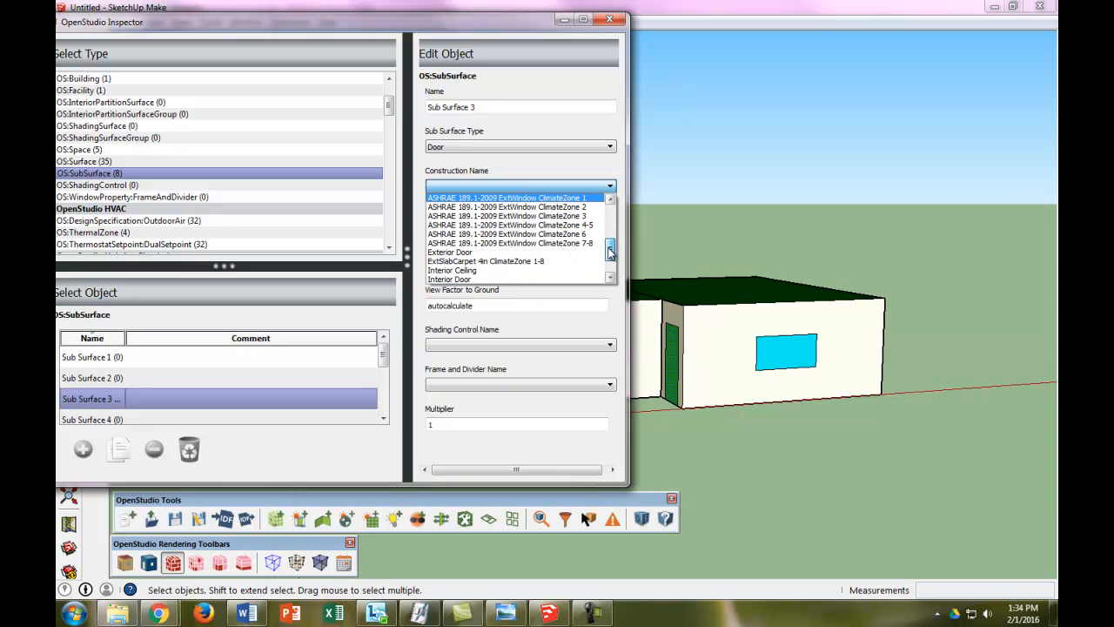
{"action": "left_click", "coordinate": [450, 252]}
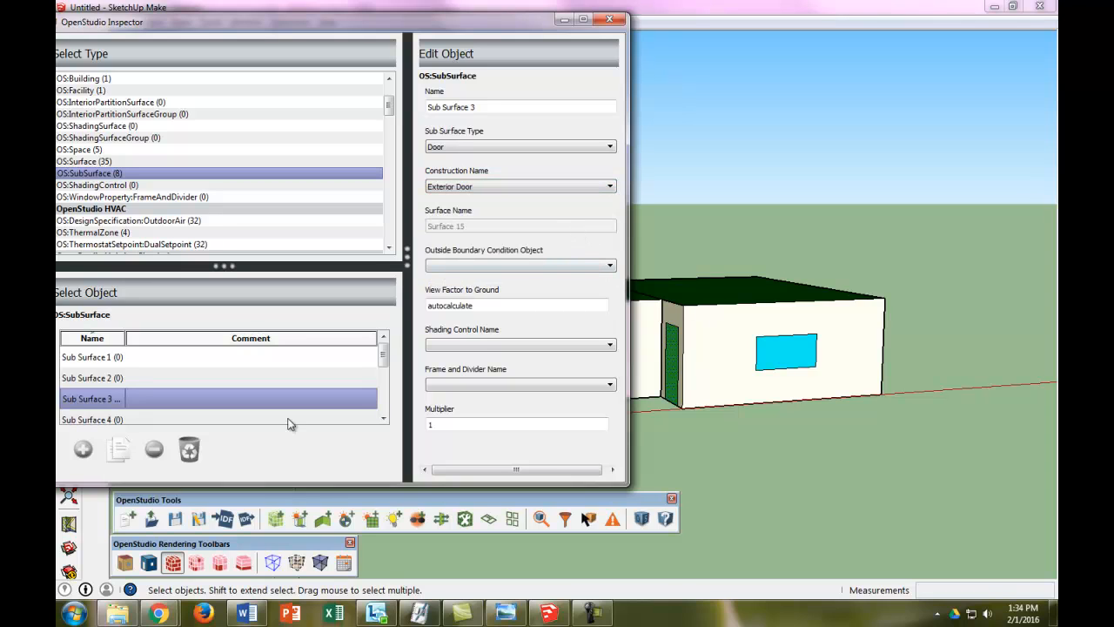
{"action": "left_click", "coordinate": [605, 21]}
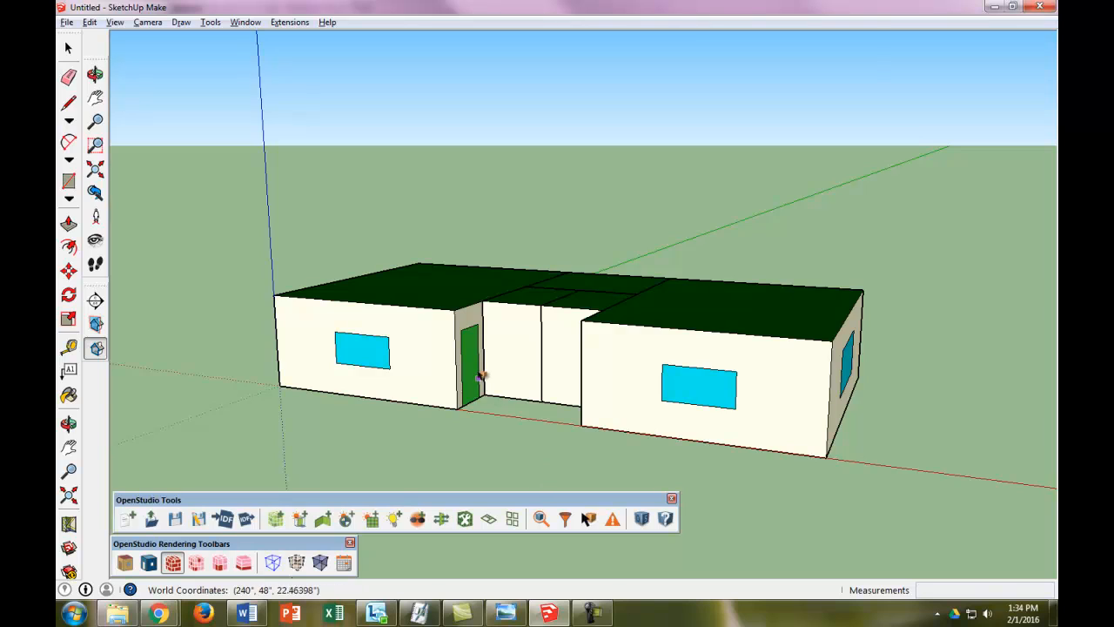
{"action": "mouse_move", "coordinate": [473, 370]}
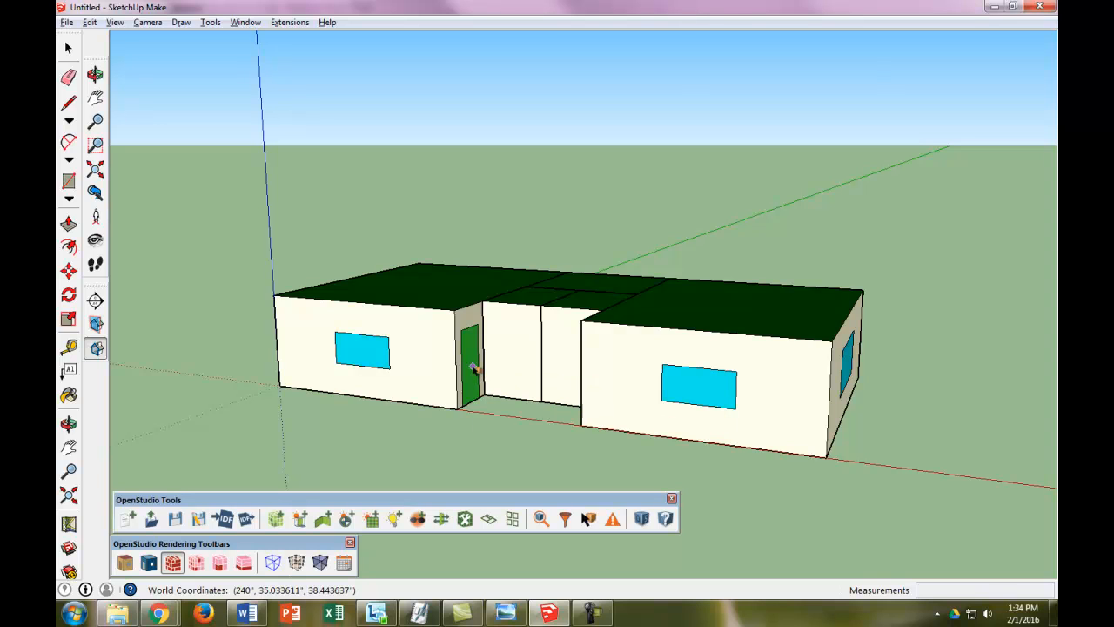
{"action": "mouse_move", "coordinate": [766, 431]}
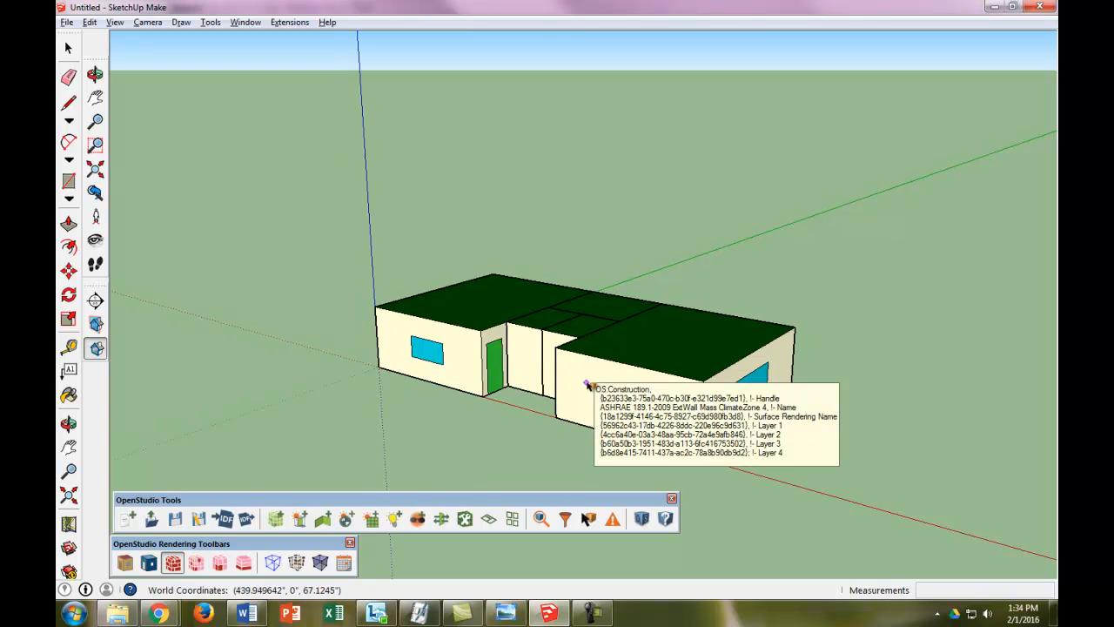
{"action": "mouse_move", "coordinate": [590, 448]}
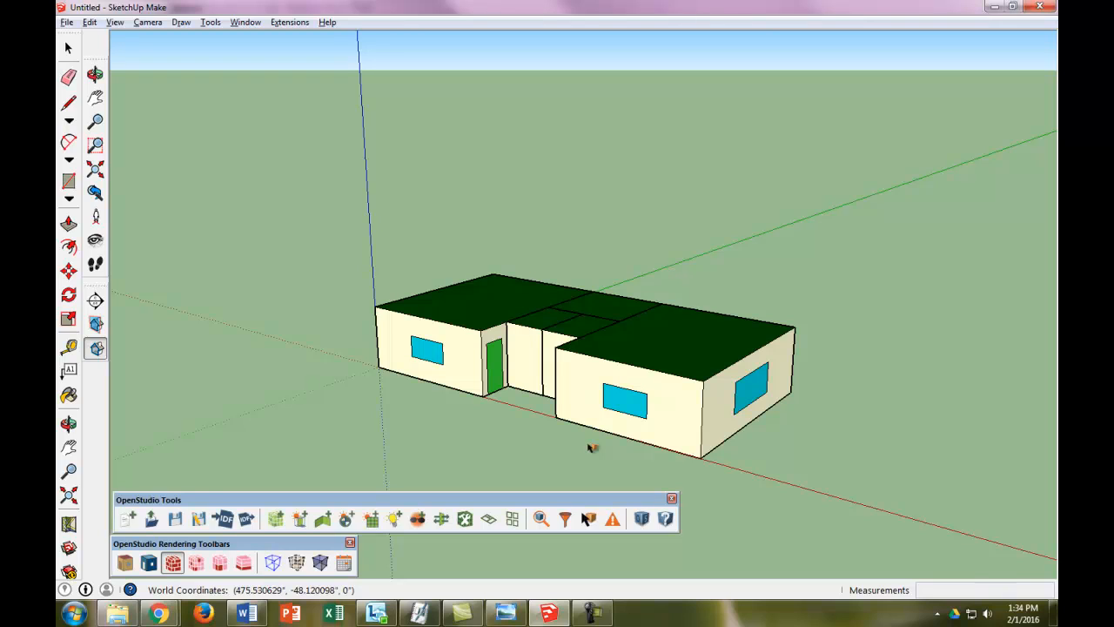
{"action": "mouse_move", "coordinate": [840, 251]}
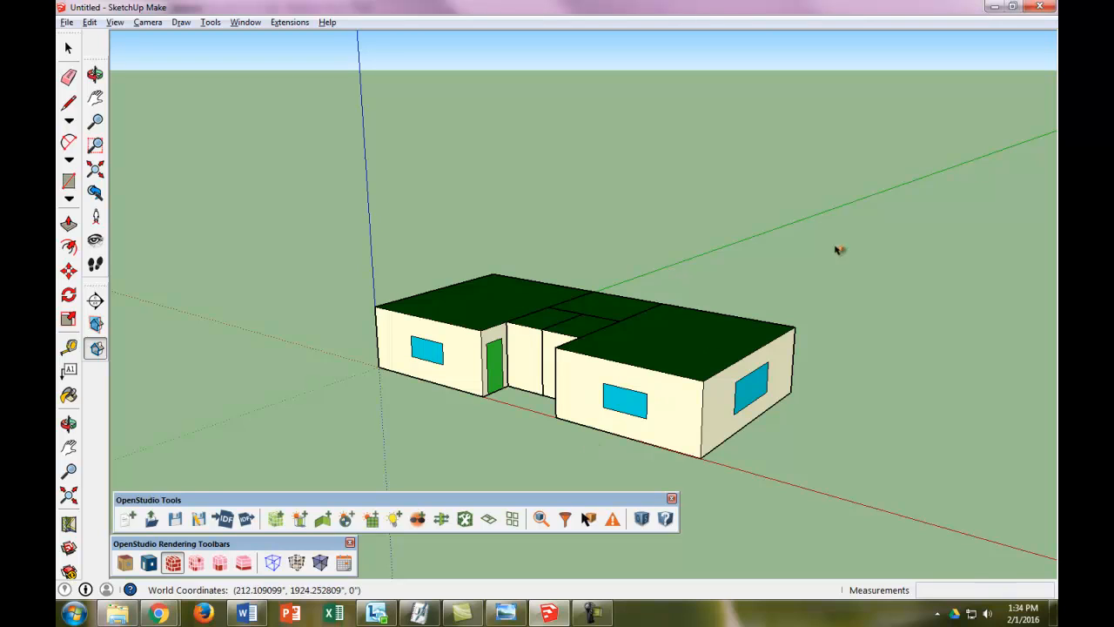